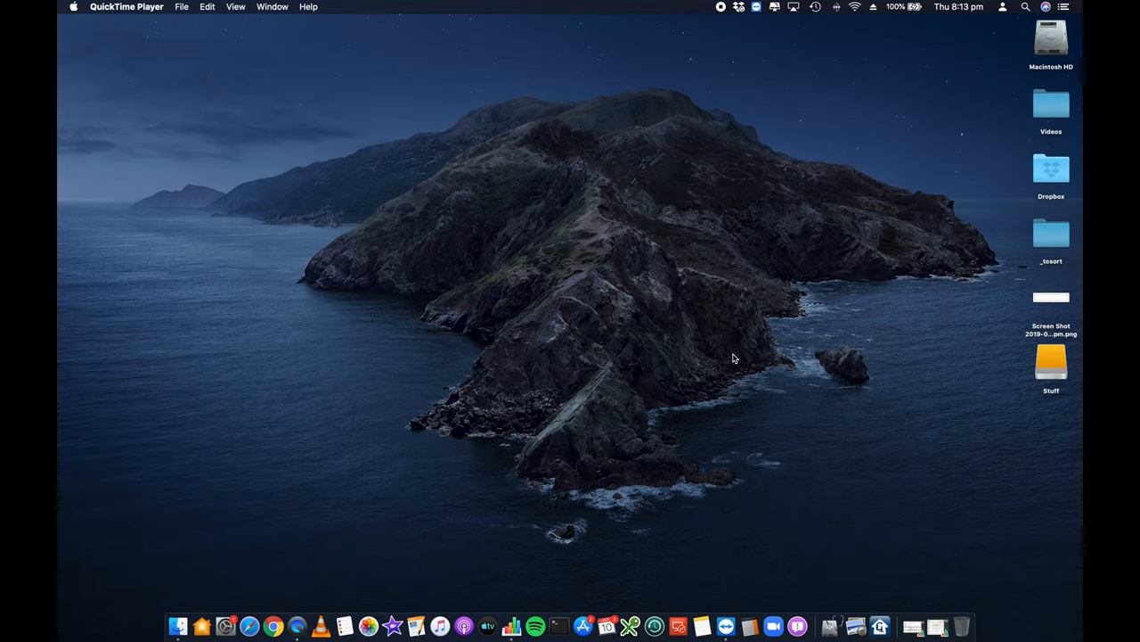
{"action": "mouse_move", "coordinate": [376, 599]}
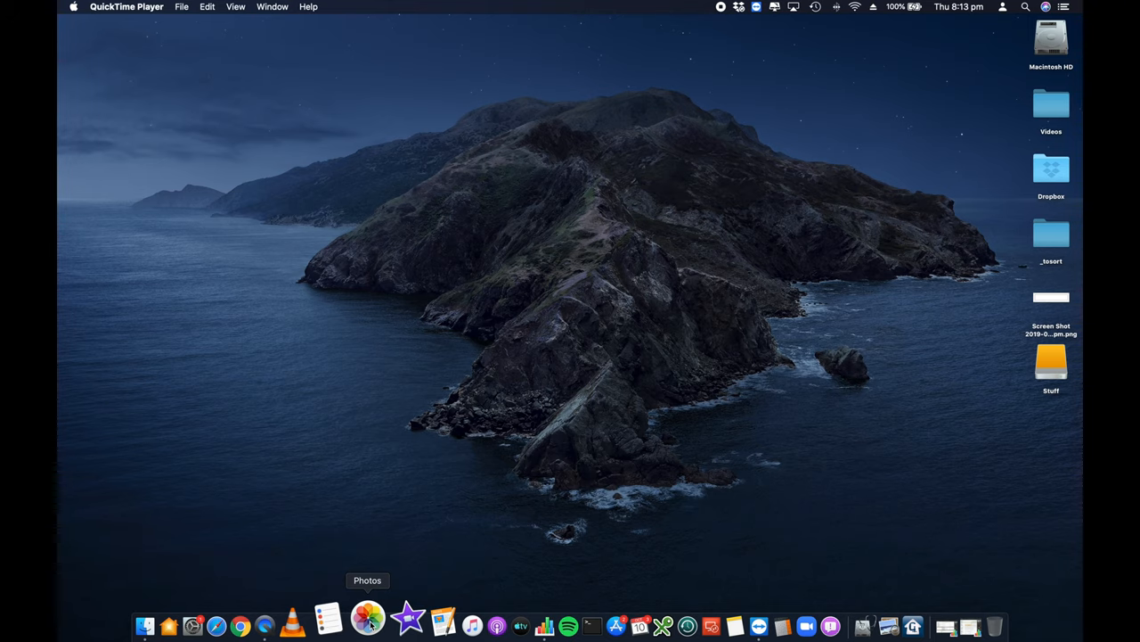
{"action": "mouse_move", "coordinate": [187, 605]}
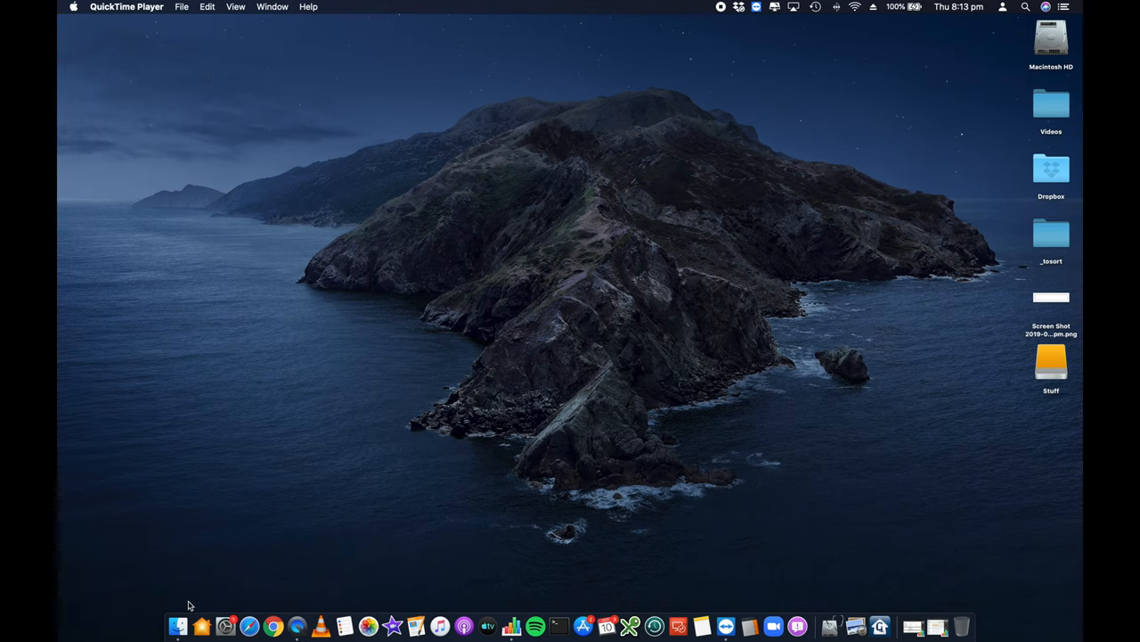
{"action": "mouse_move", "coordinate": [237, 524]}
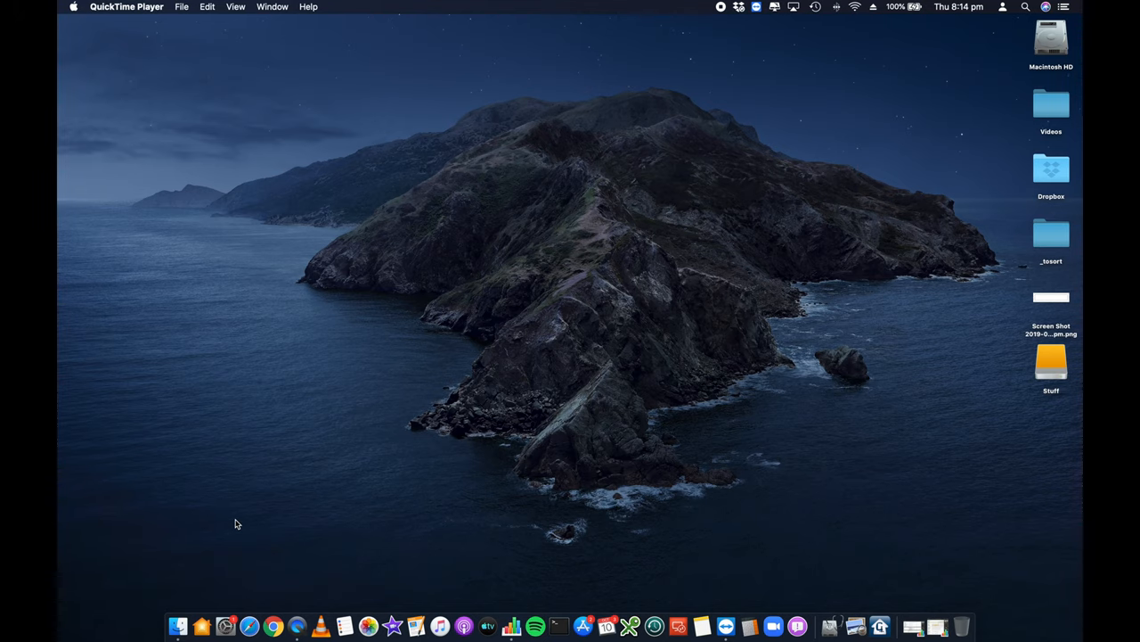
{"action": "mouse_move", "coordinate": [372, 435]}
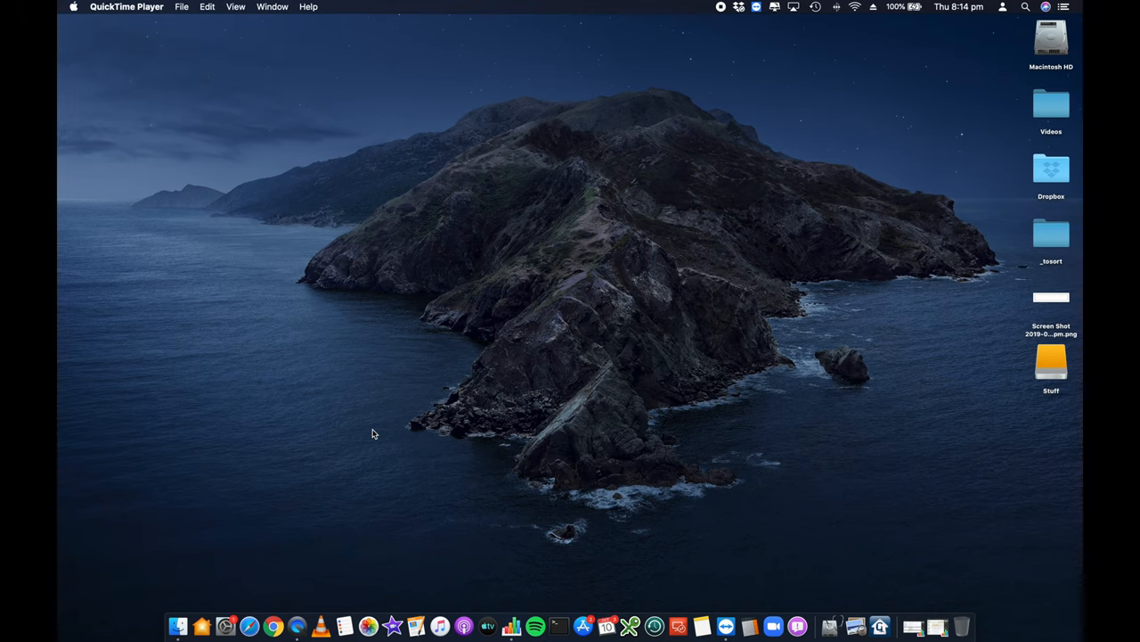
{"action": "mouse_move", "coordinate": [367, 623]}
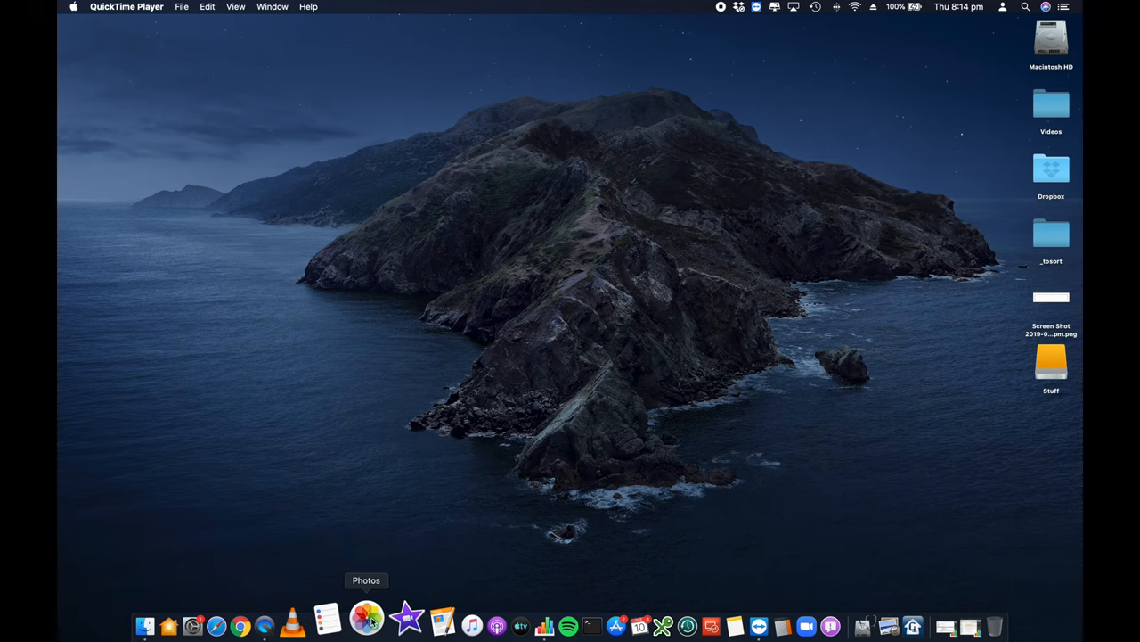
Launch Photos from the Dock to reach the library with Park and Flowers albums
{"action": "left_click", "coordinate": [367, 617]}
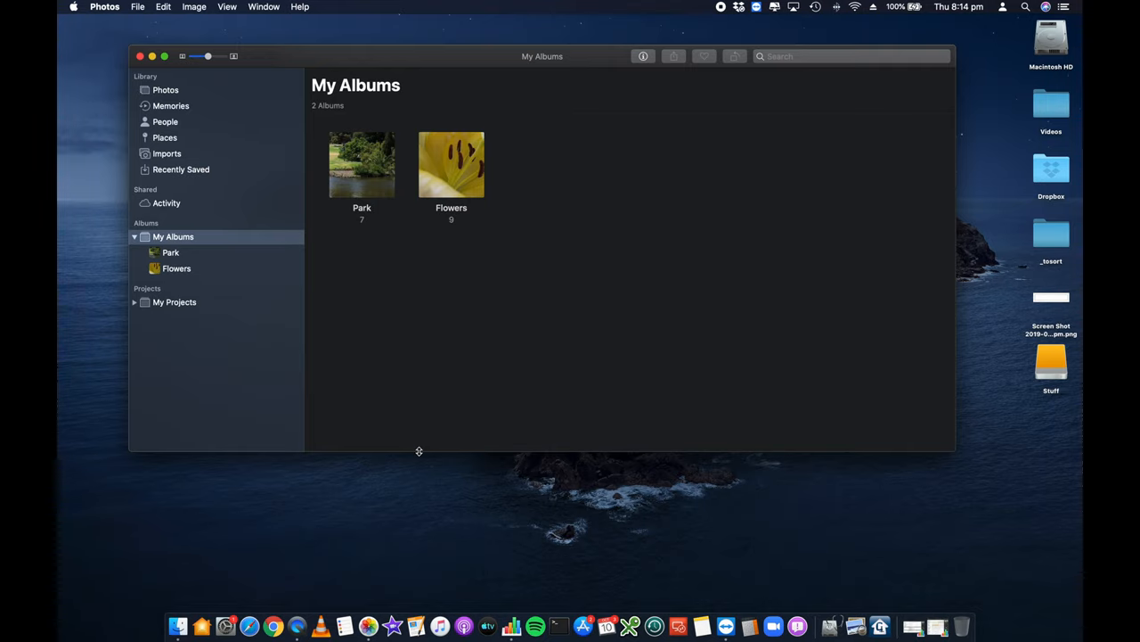
{"action": "mouse_move", "coordinate": [1021, 120]}
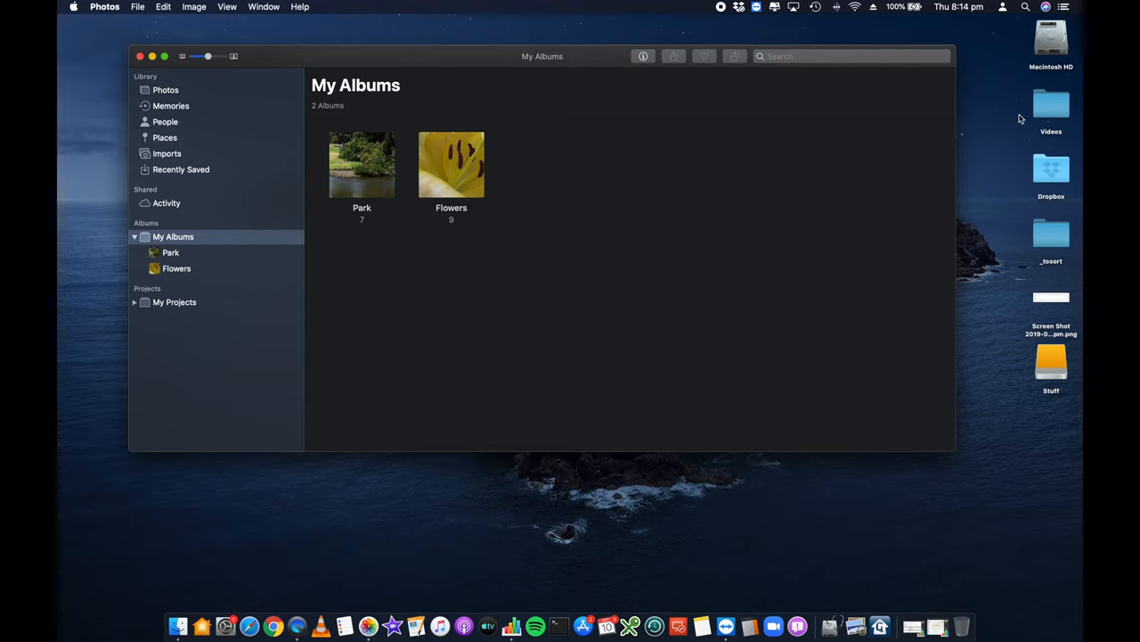
{"action": "mouse_move", "coordinate": [995, 302]}
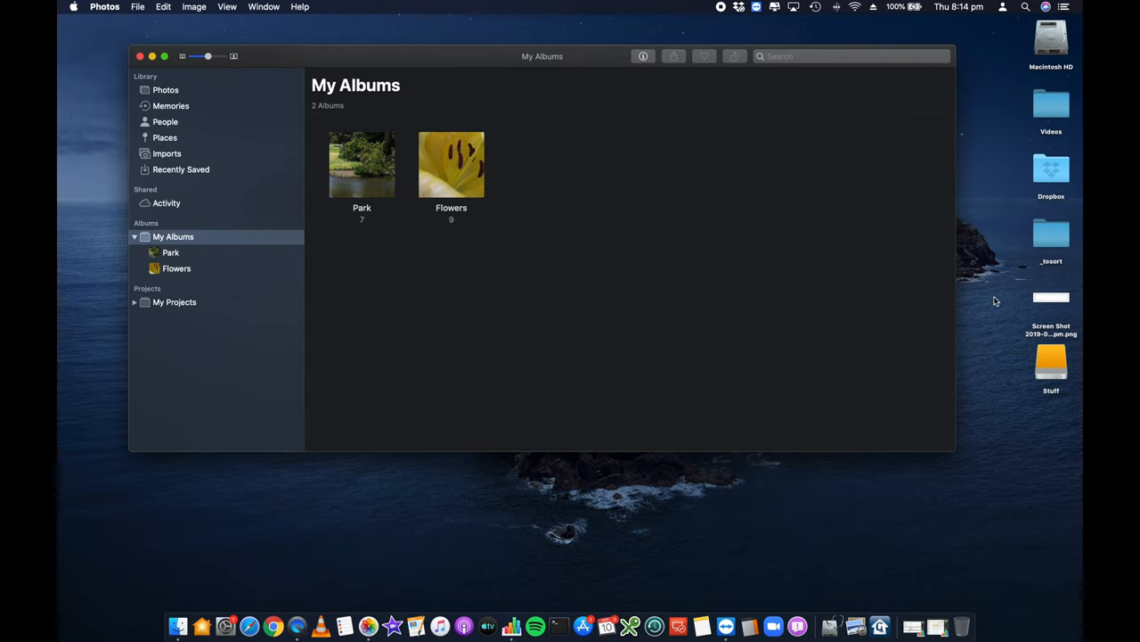
{"action": "mouse_move", "coordinate": [964, 314]}
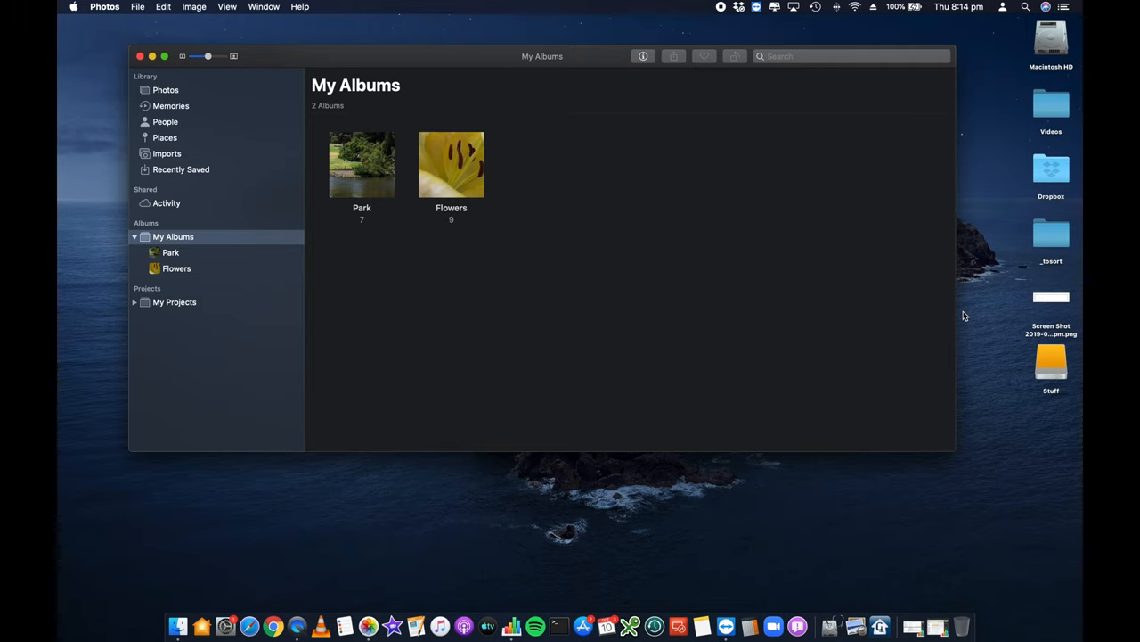
{"action": "mouse_move", "coordinate": [934, 219]}
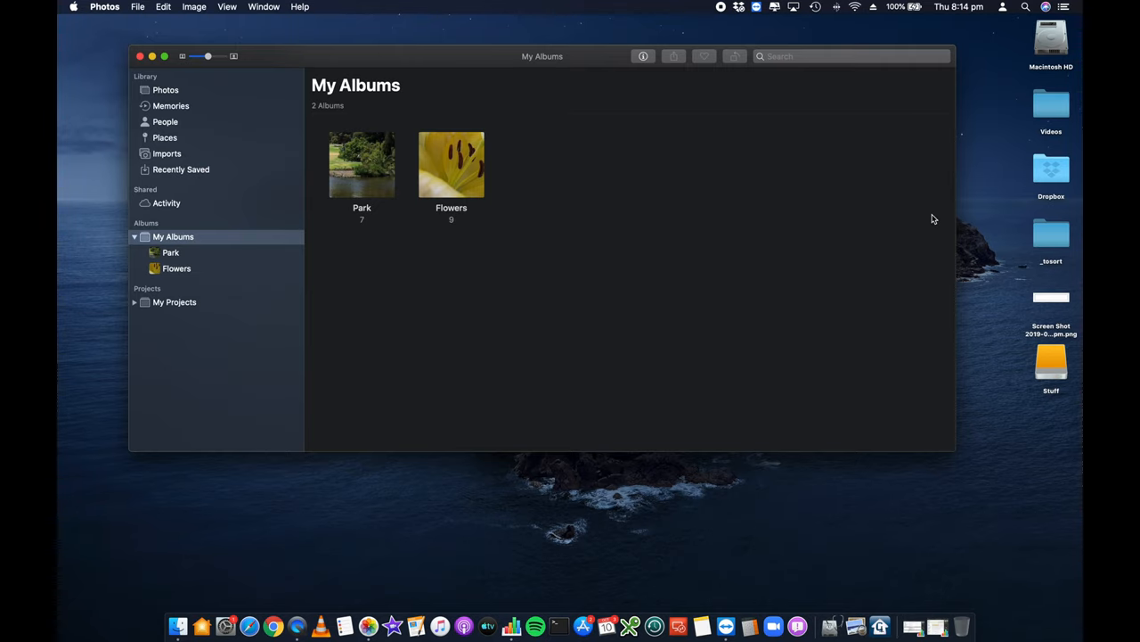
{"action": "mouse_move", "coordinate": [600, 348]}
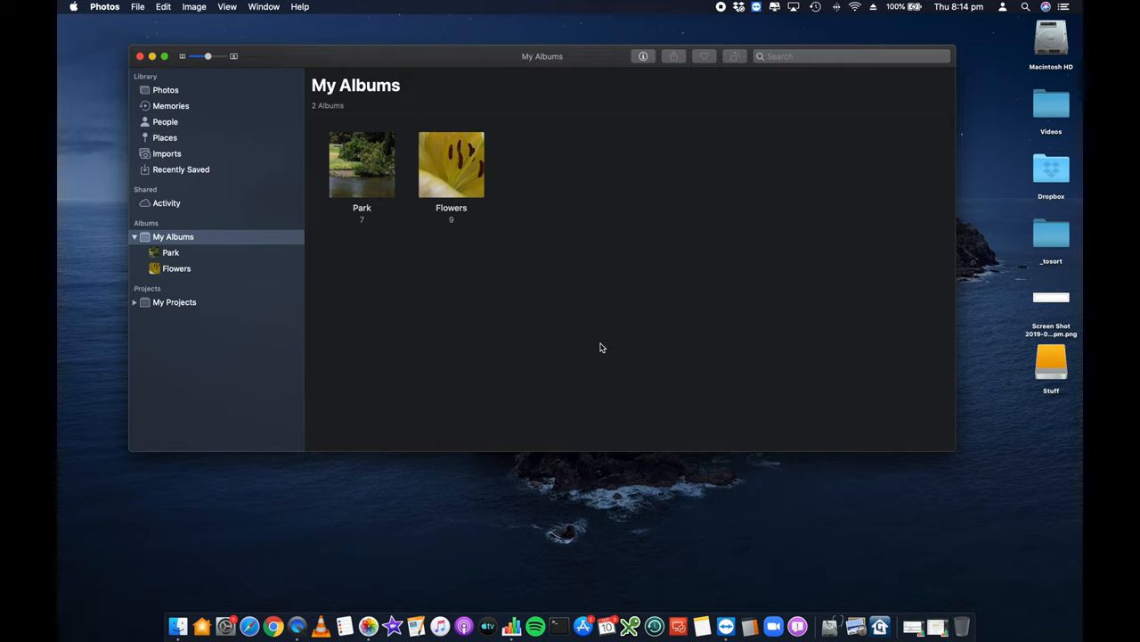
{"action": "mouse_move", "coordinate": [510, 372]}
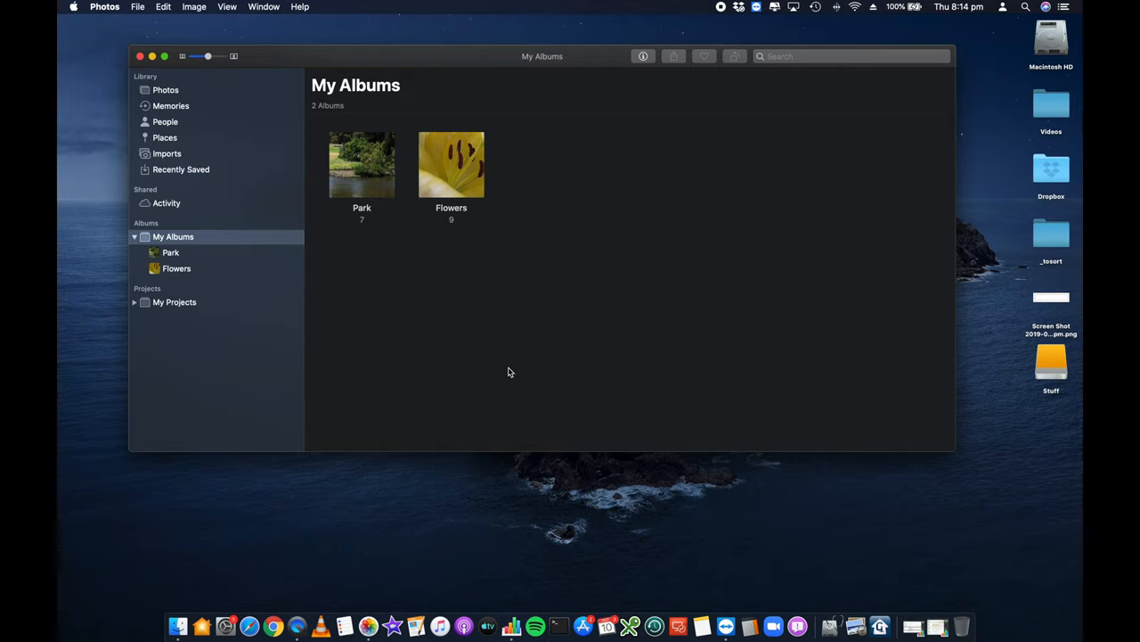
{"action": "mouse_move", "coordinate": [811, 289]}
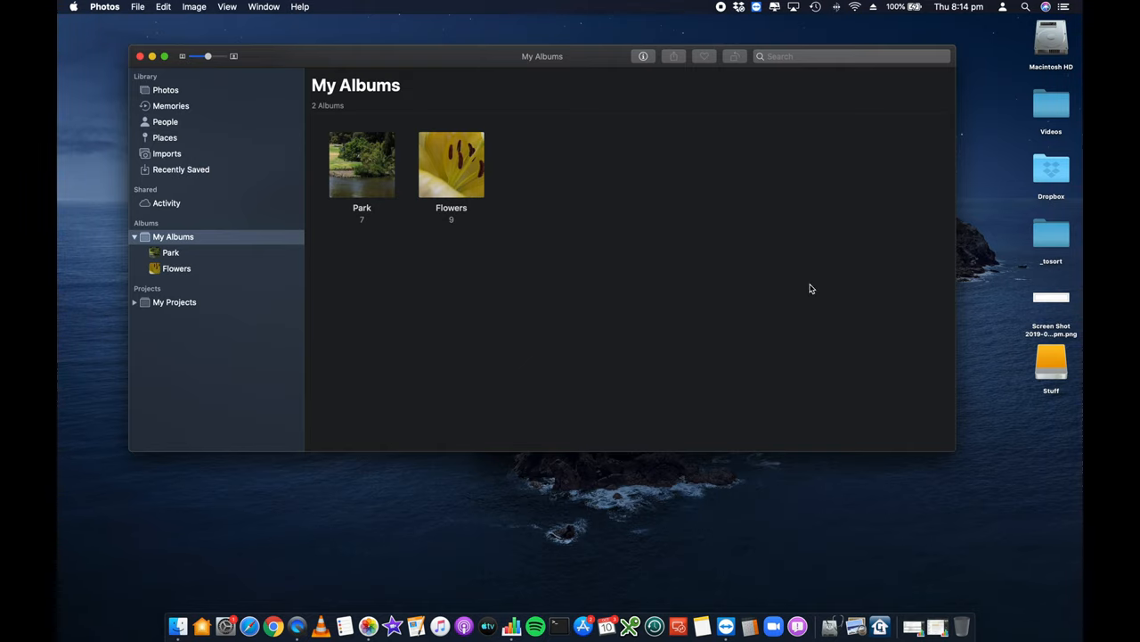
{"action": "mouse_move", "coordinate": [989, 97]}
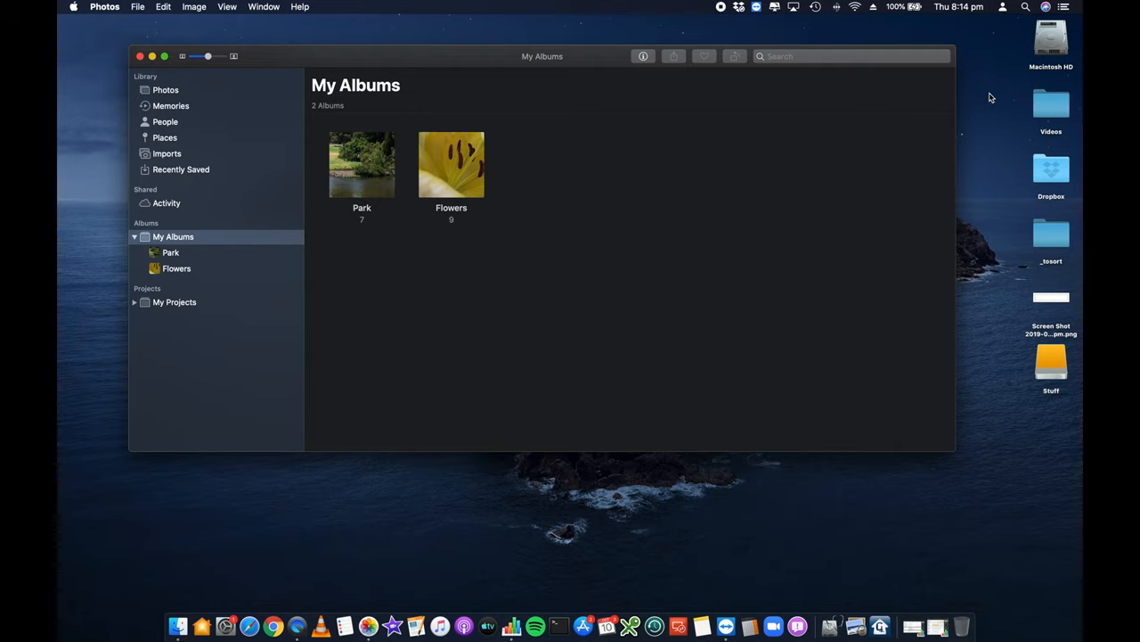
{"action": "mouse_move", "coordinate": [1062, 50]}
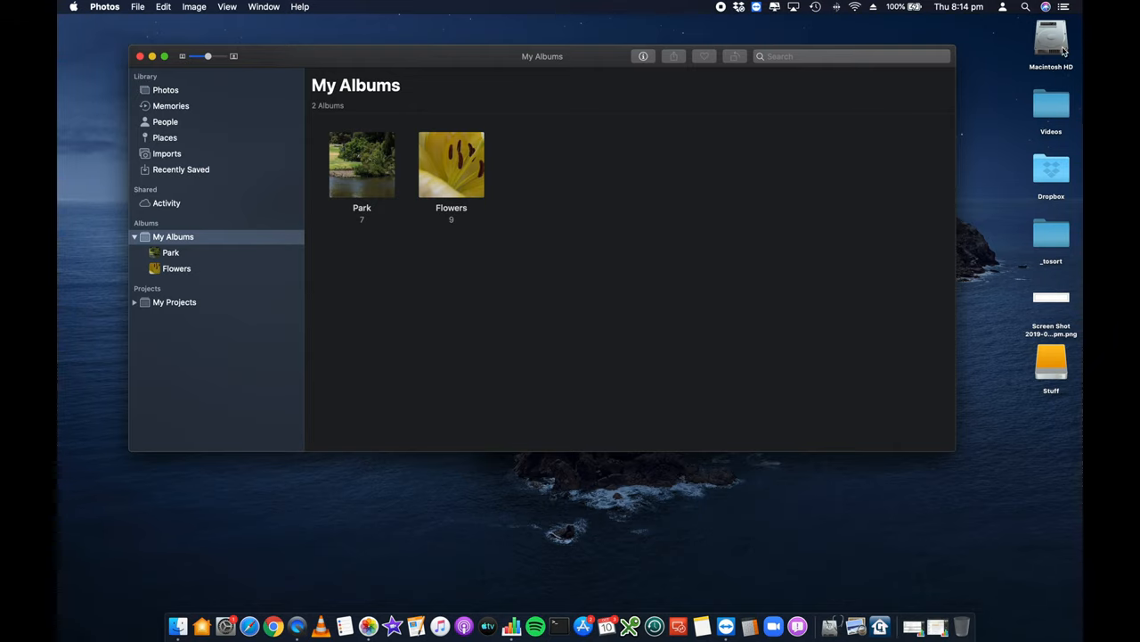
{"action": "mouse_move", "coordinate": [995, 147]}
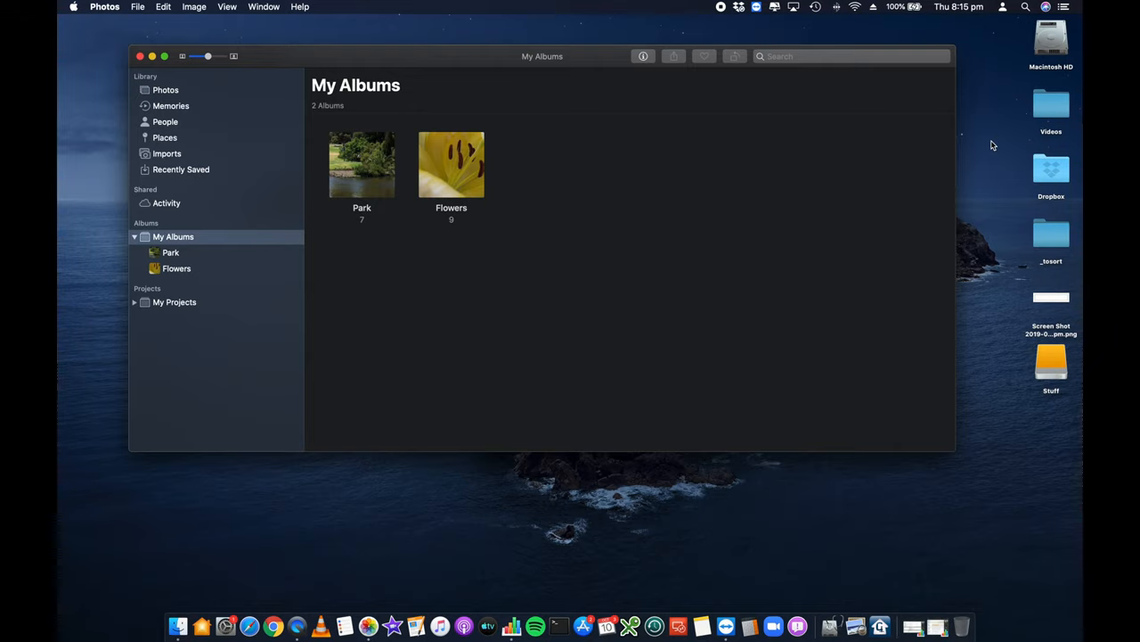
{"action": "mouse_move", "coordinate": [636, 139]}
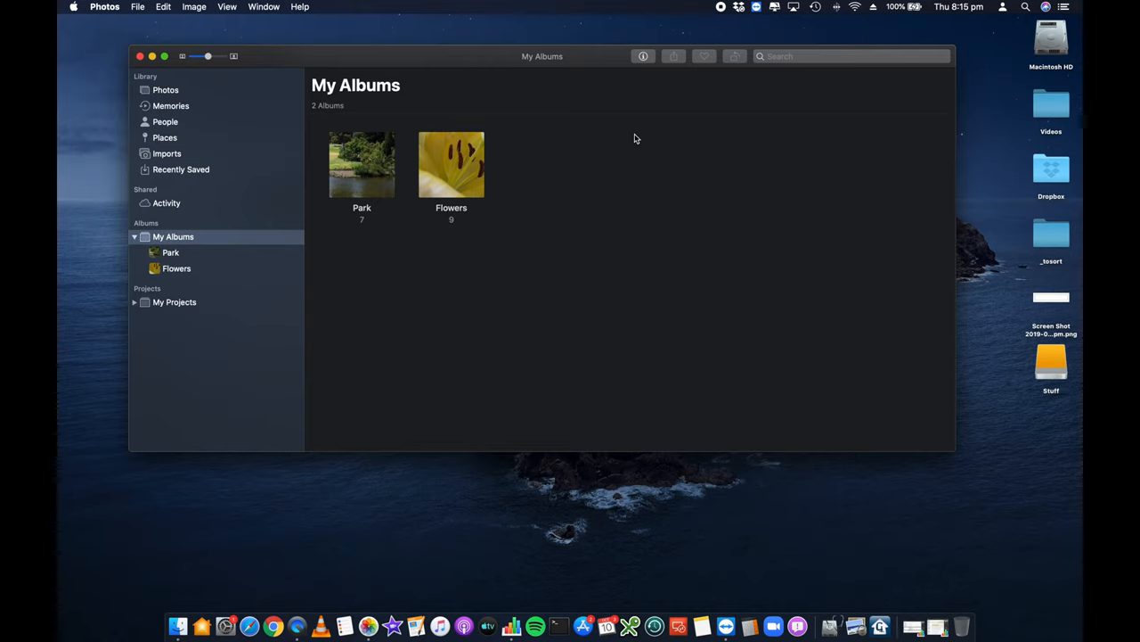
{"action": "mouse_move", "coordinate": [168, 218]}
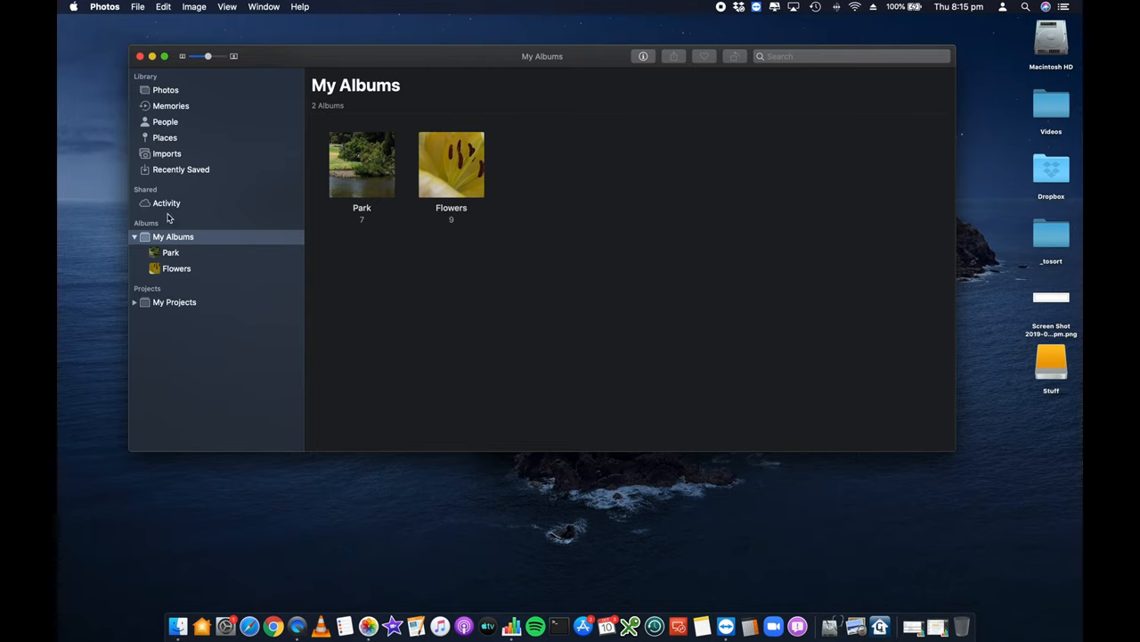
{"action": "right_click", "coordinate": [173, 236]}
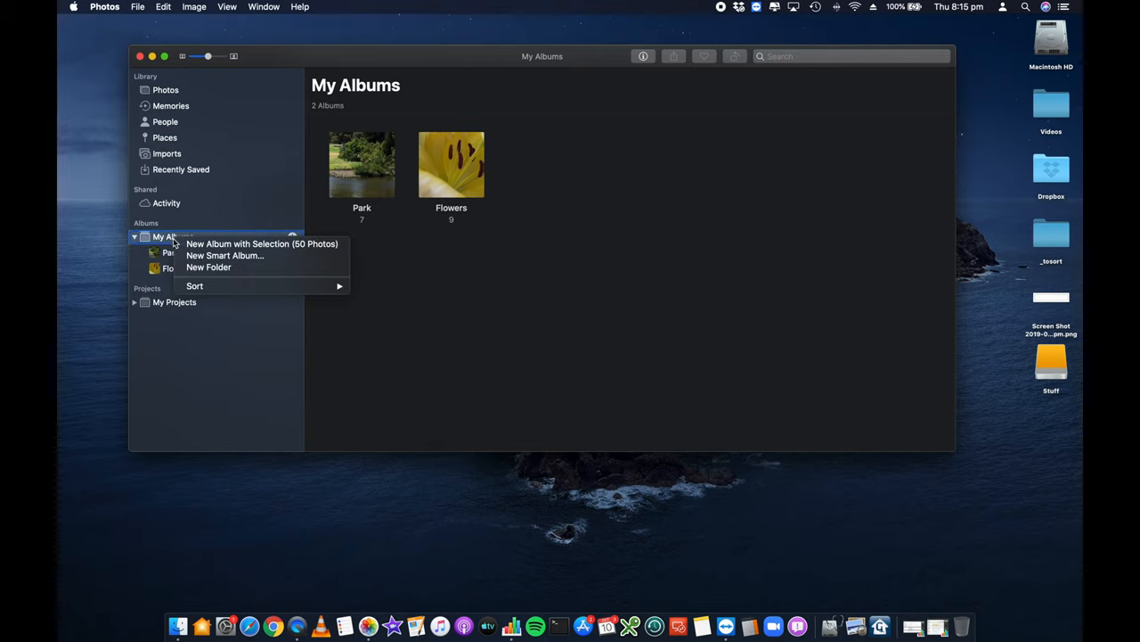
{"action": "mouse_move", "coordinate": [262, 242]}
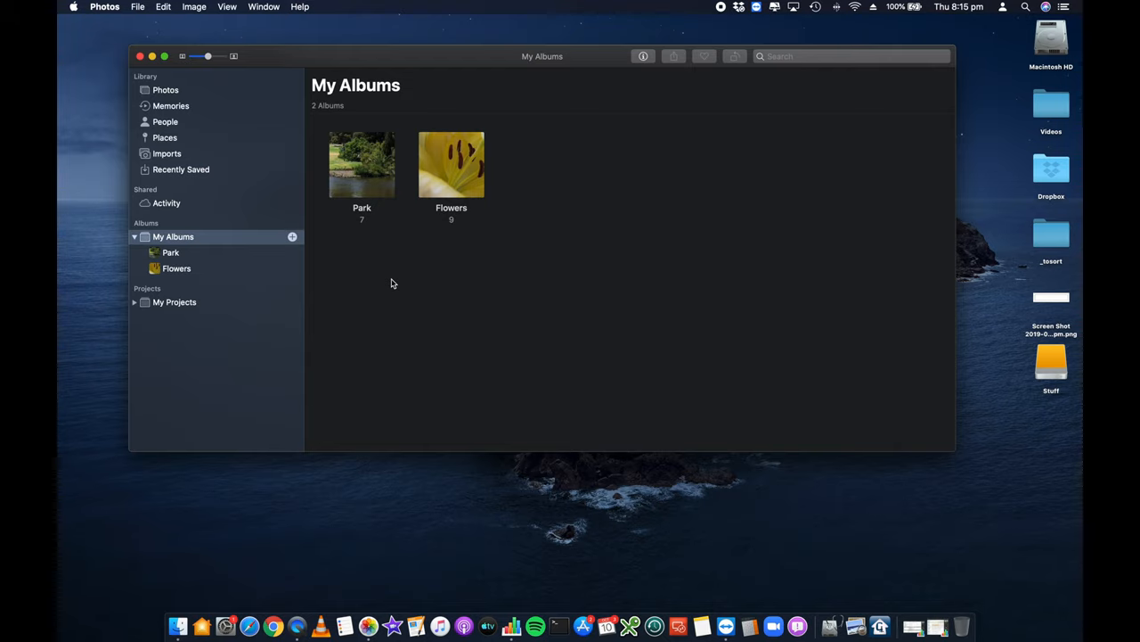
{"action": "mouse_move", "coordinate": [207, 232]}
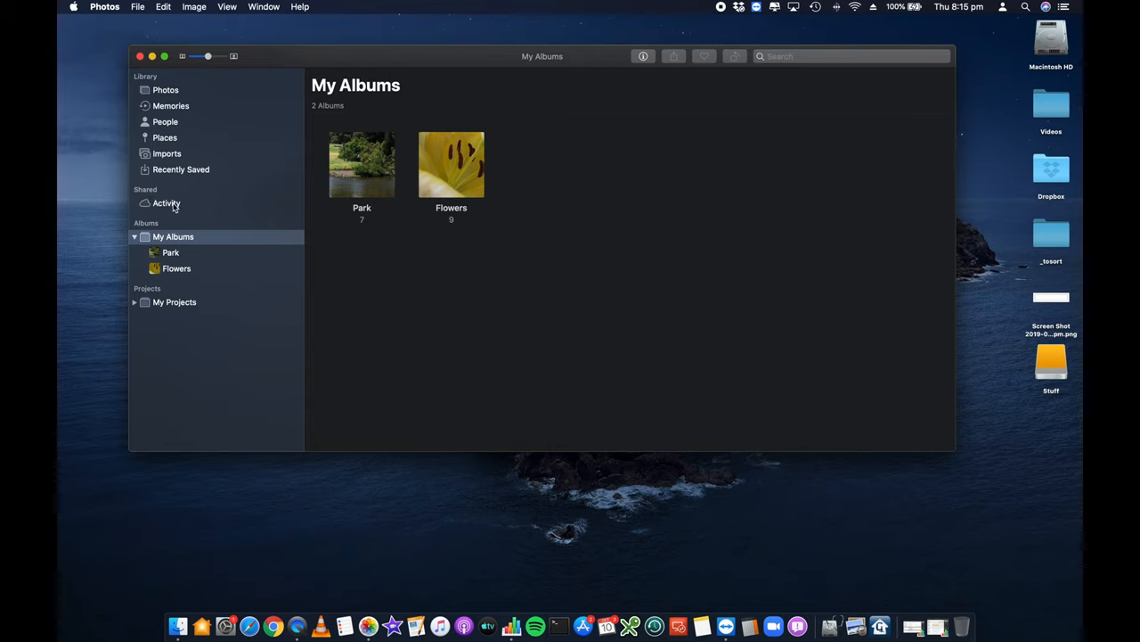
{"action": "mouse_move", "coordinate": [178, 208]}
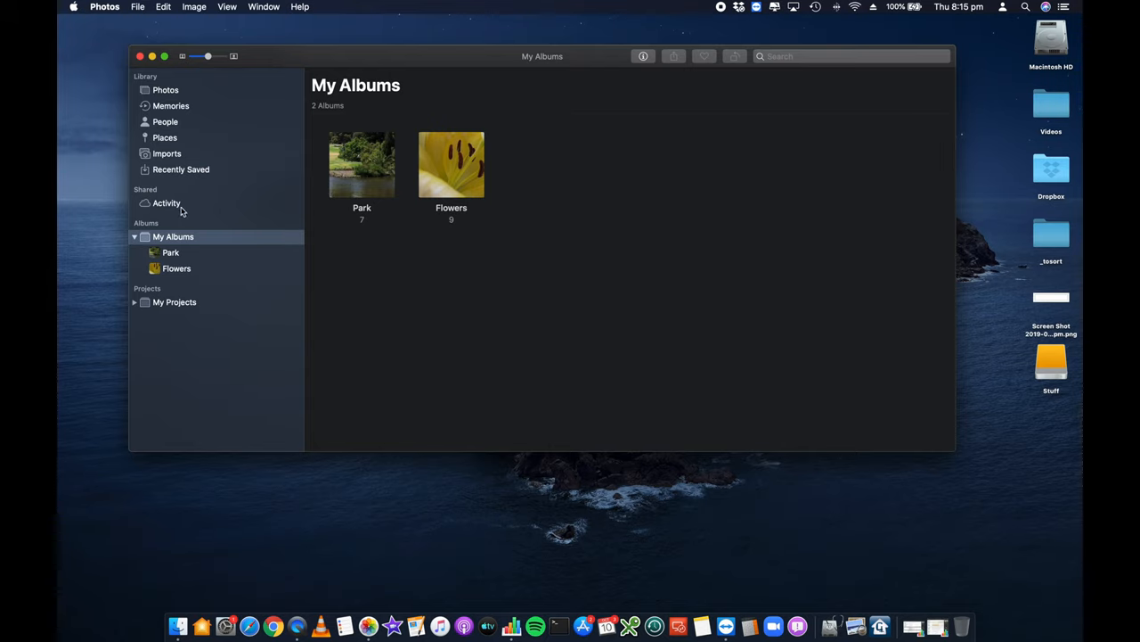
Show the Shared Albums activity page that invites you to start sharing
{"action": "left_click", "coordinate": [167, 203]}
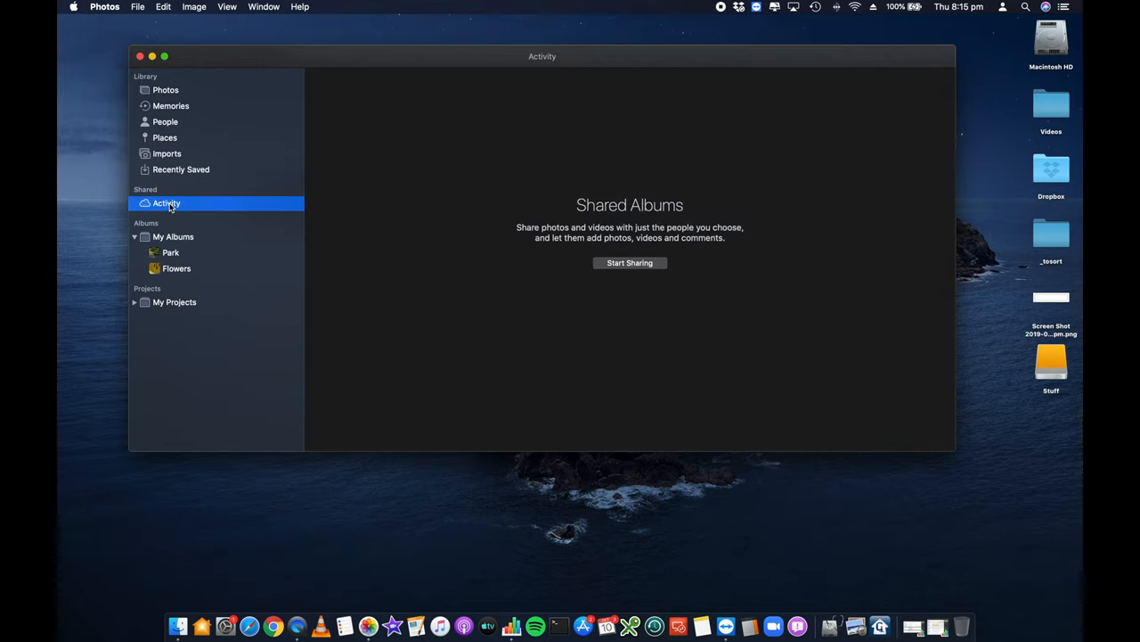
{"action": "mouse_move", "coordinate": [702, 249]}
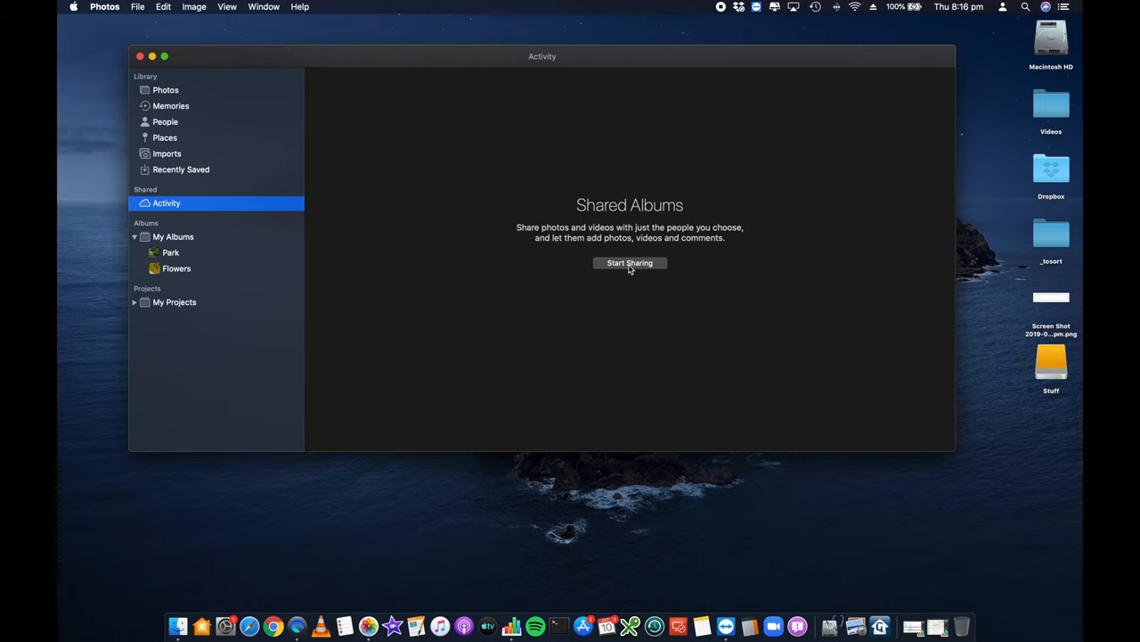
Start shared-album setup, peek at the iCloud settings prompt and dismiss it
{"action": "left_click", "coordinate": [629, 263]}
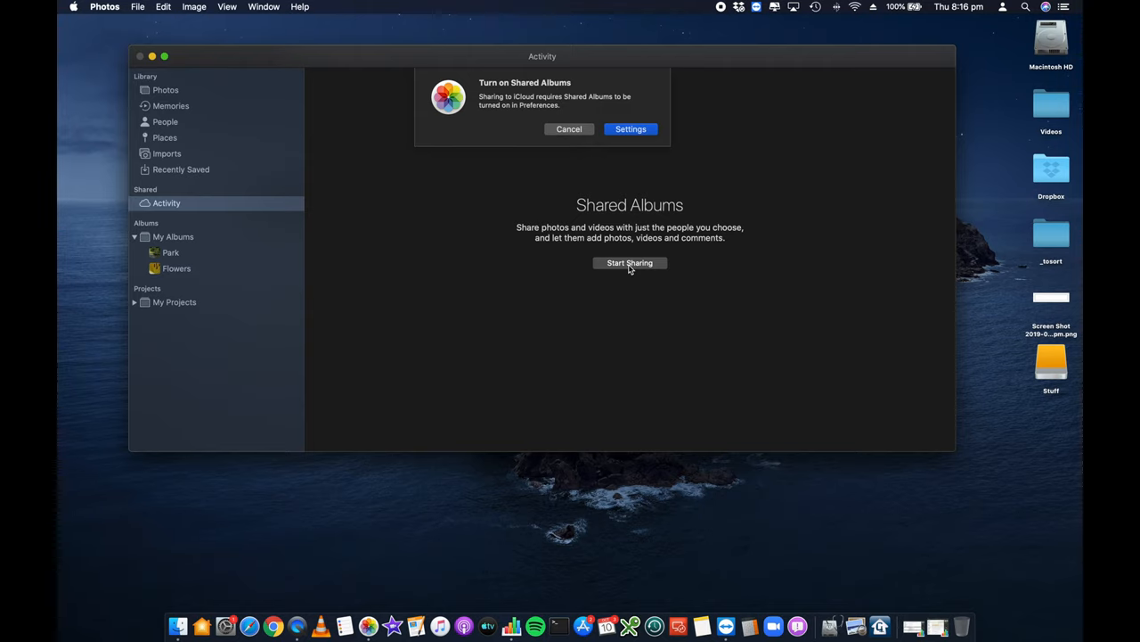
{"action": "mouse_move", "coordinate": [573, 116]}
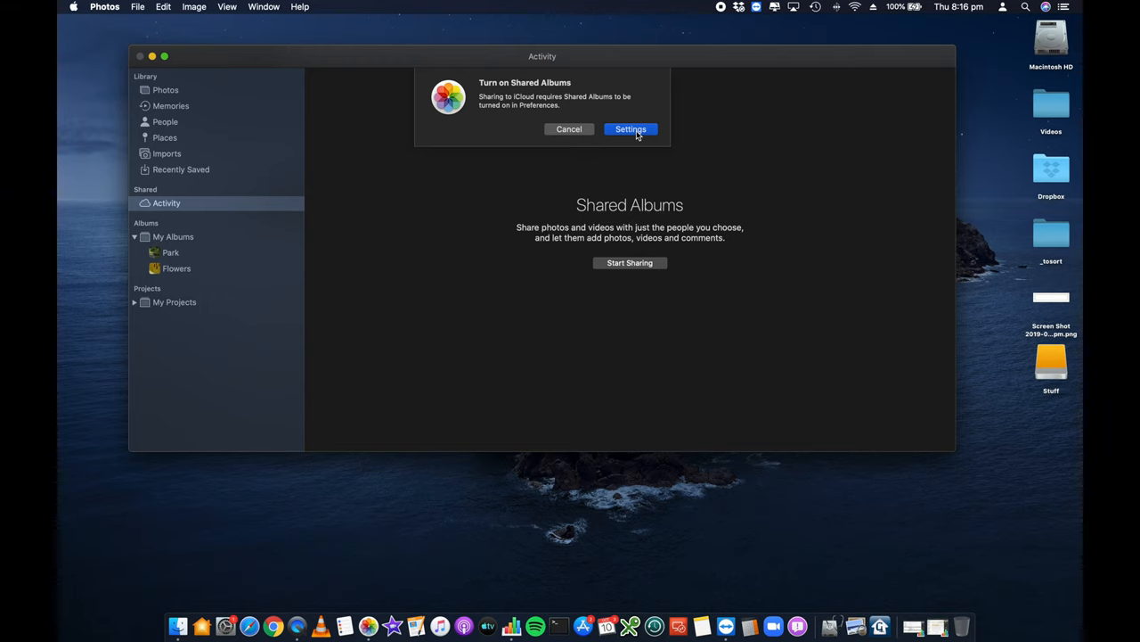
{"action": "left_click", "coordinate": [631, 128]}
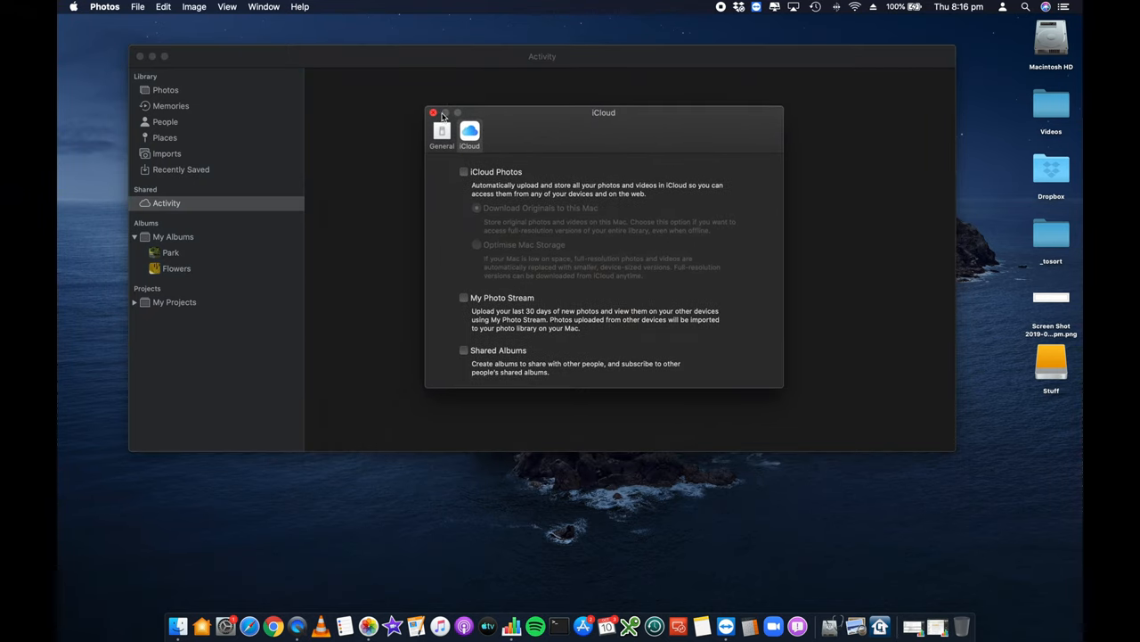
{"action": "left_click", "coordinate": [433, 112]}
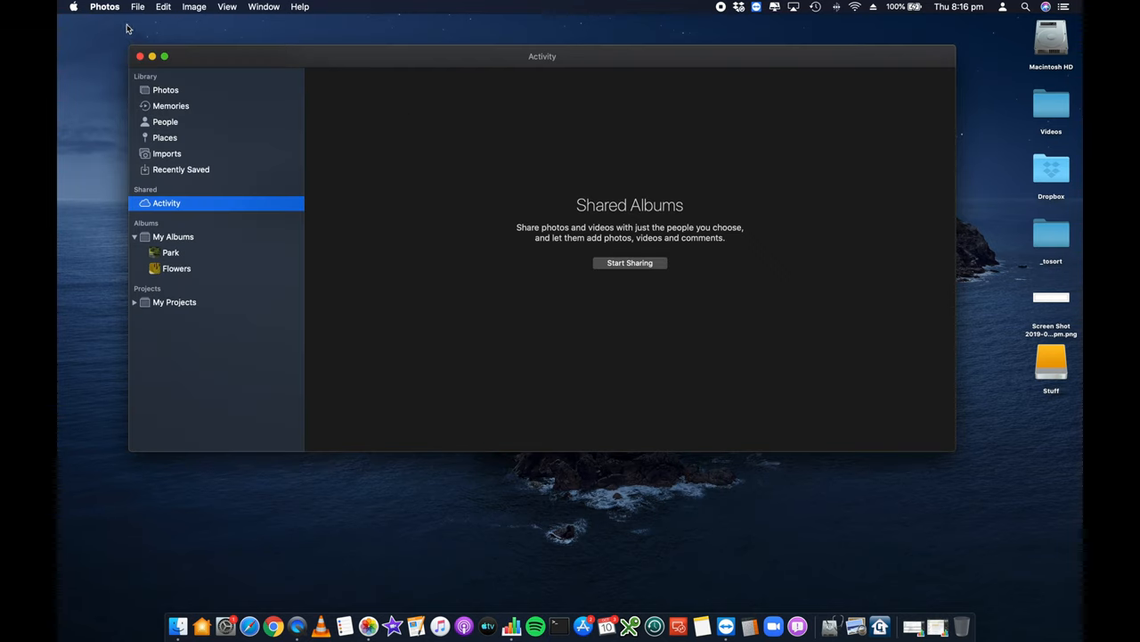
Reach Photos Preferences on the iCloud pane listing iCloud Photos, Photo Stream and Shared Albums
{"action": "left_click", "coordinate": [103, 7]}
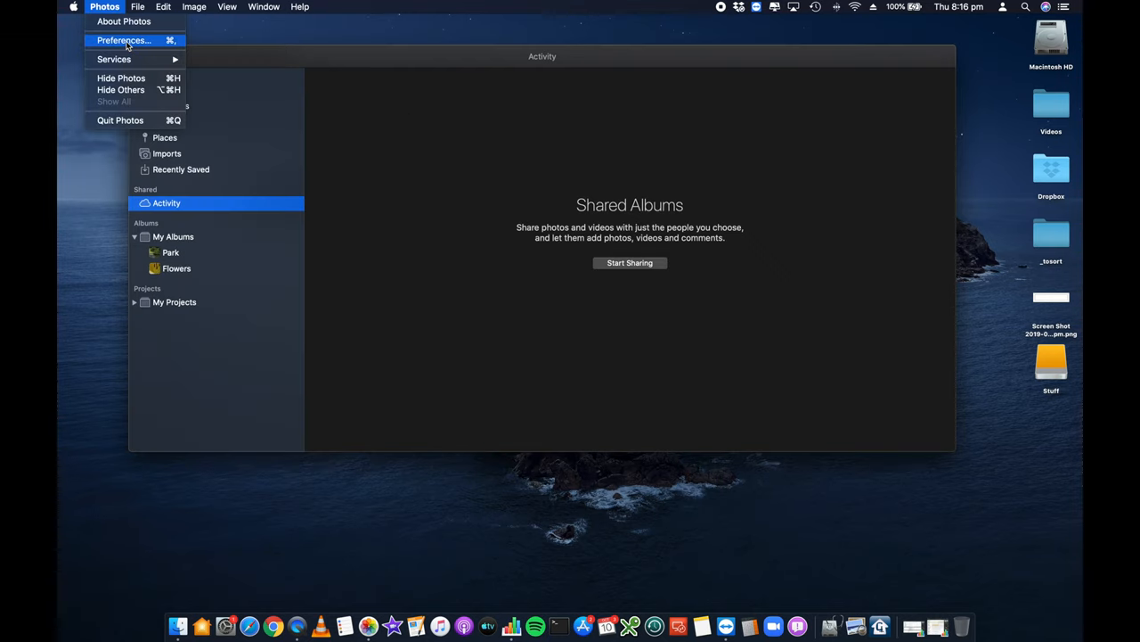
{"action": "left_click", "coordinate": [125, 39]}
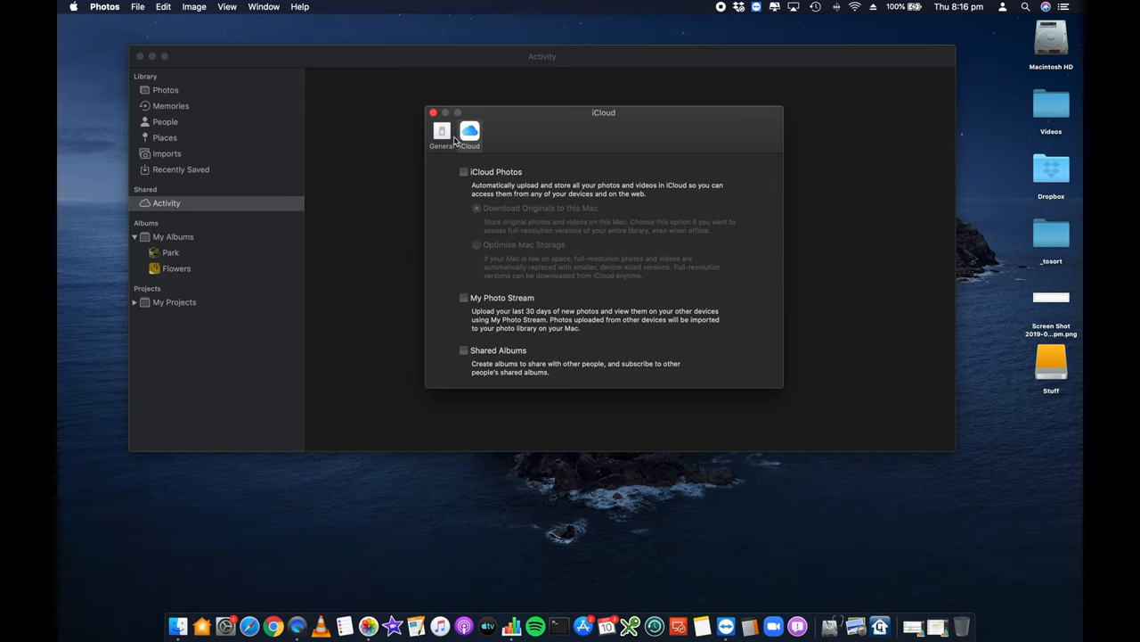
{"action": "left_click", "coordinate": [441, 132]}
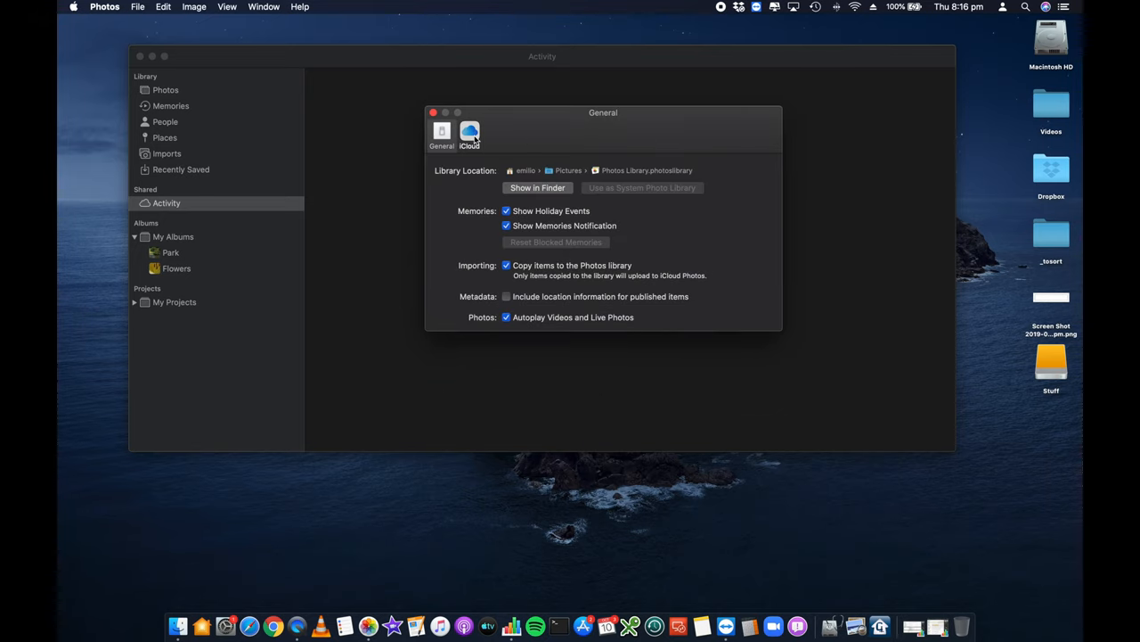
{"action": "left_click", "coordinate": [471, 134]}
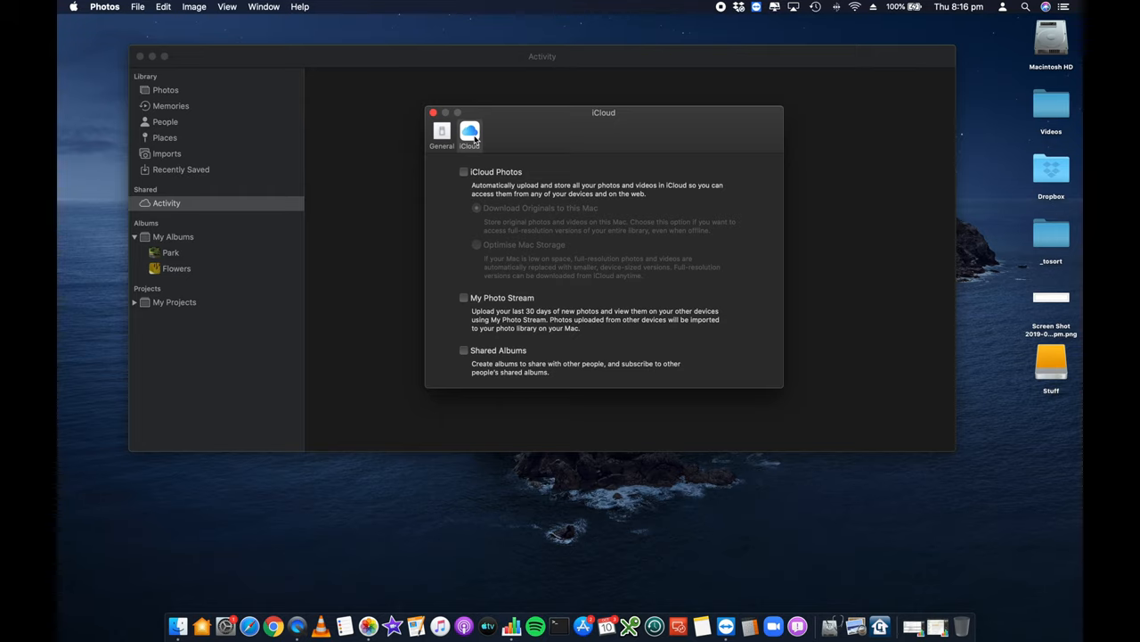
{"action": "mouse_move", "coordinate": [517, 178]}
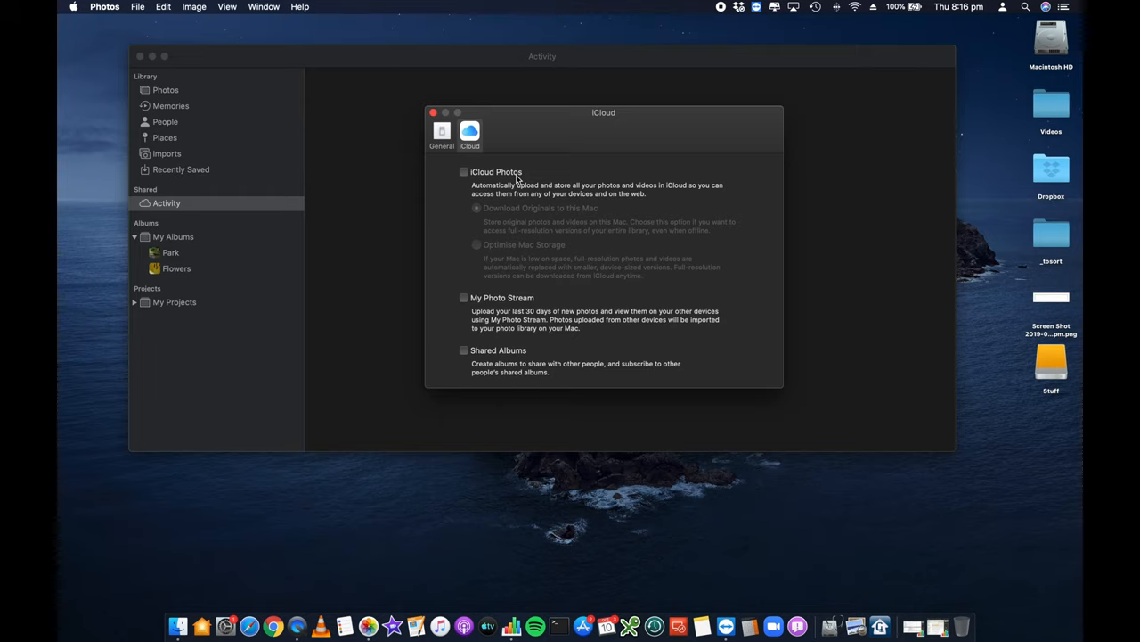
{"action": "mouse_move", "coordinate": [521, 317]}
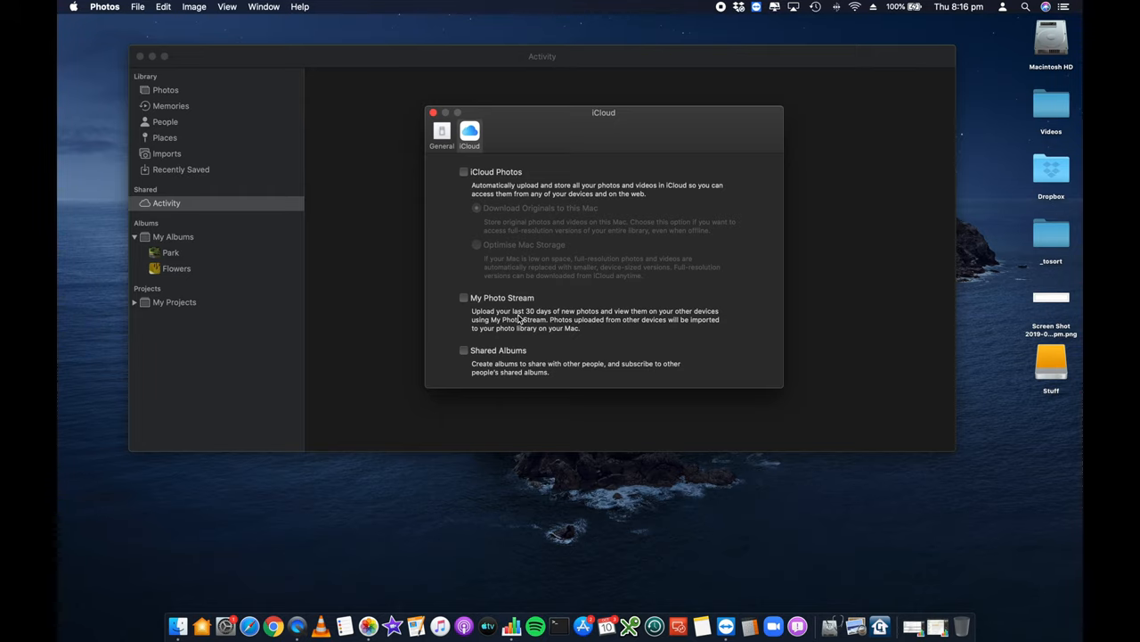
{"action": "mouse_move", "coordinate": [549, 378]}
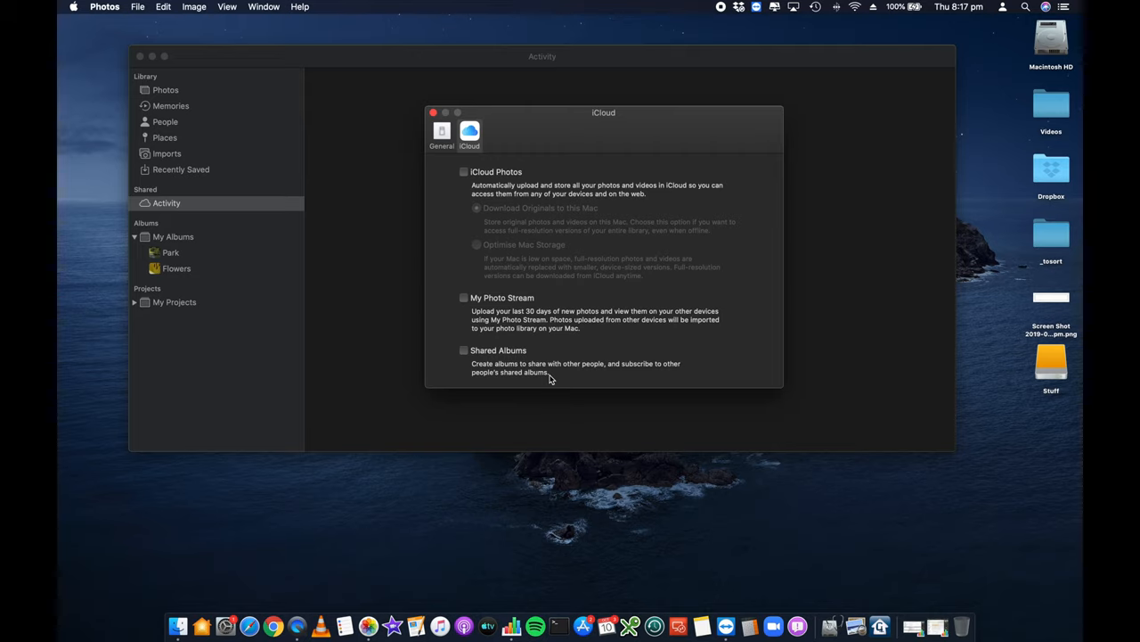
{"action": "mouse_move", "coordinate": [606, 374]}
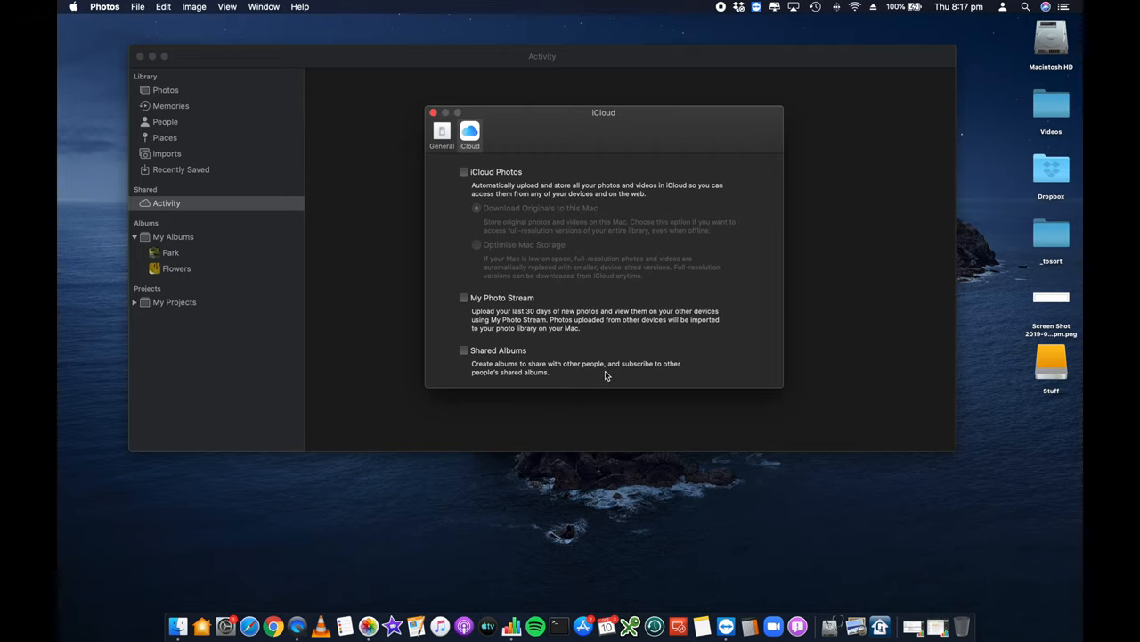
{"action": "mouse_move", "coordinate": [656, 376]}
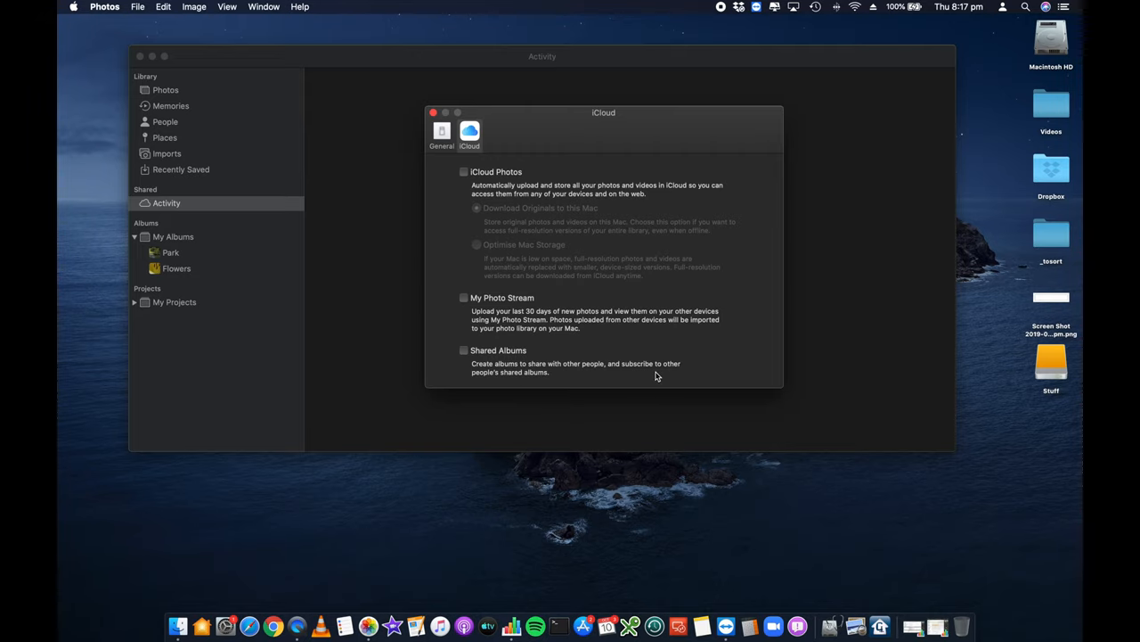
{"action": "mouse_move", "coordinate": [538, 240]}
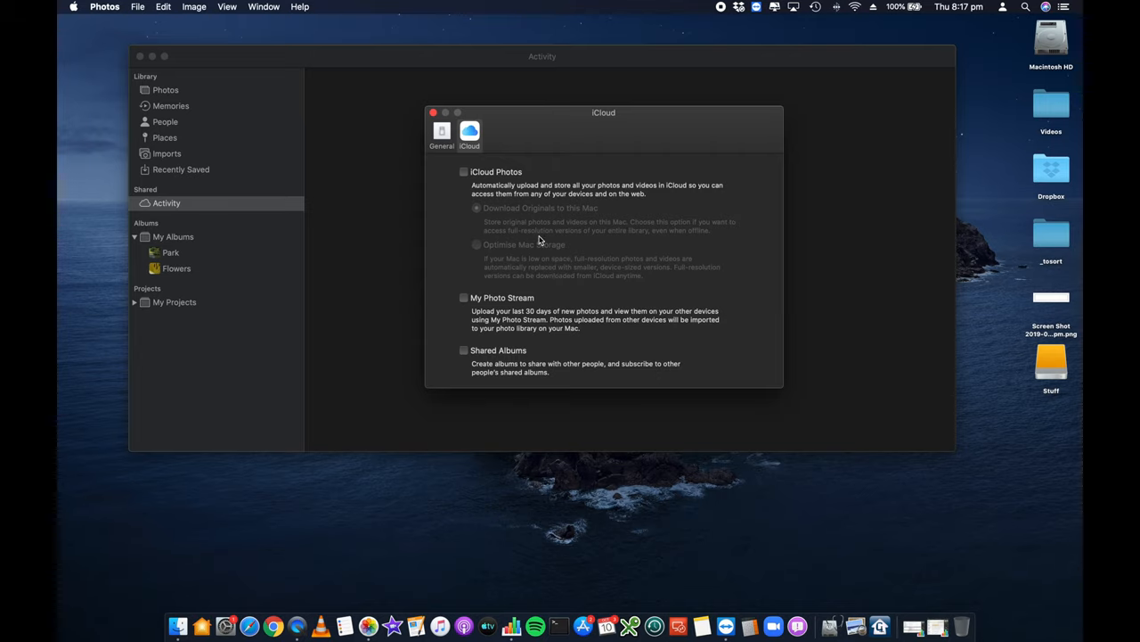
Enable Shared Albums in iCloud preferences and close the preferences window
{"action": "left_click", "coordinate": [464, 350]}
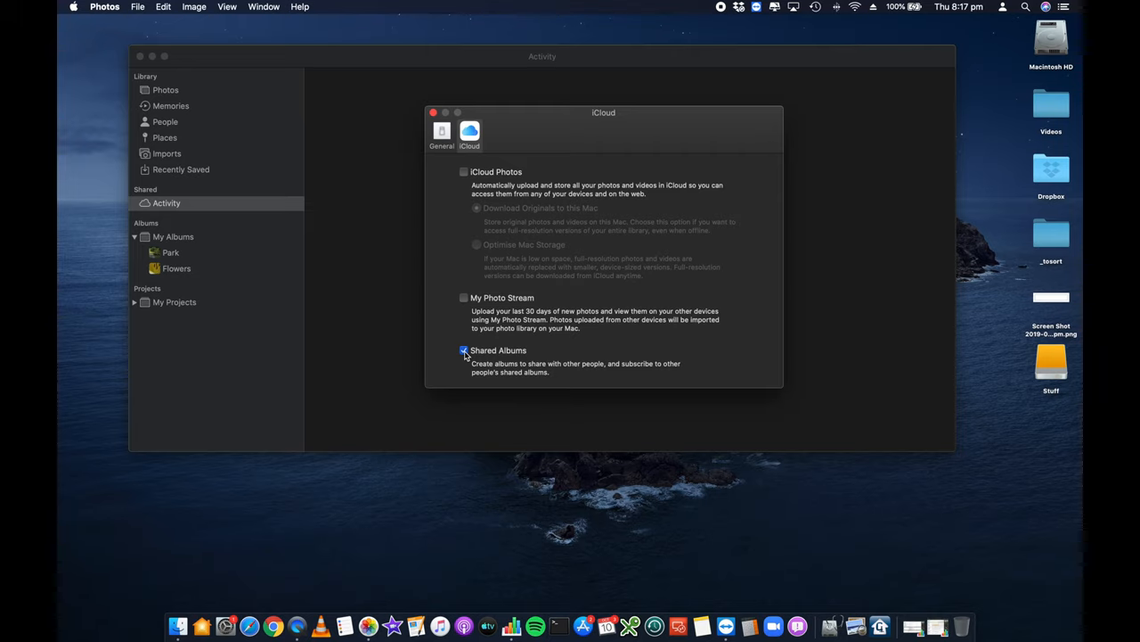
{"action": "left_click", "coordinate": [463, 349]}
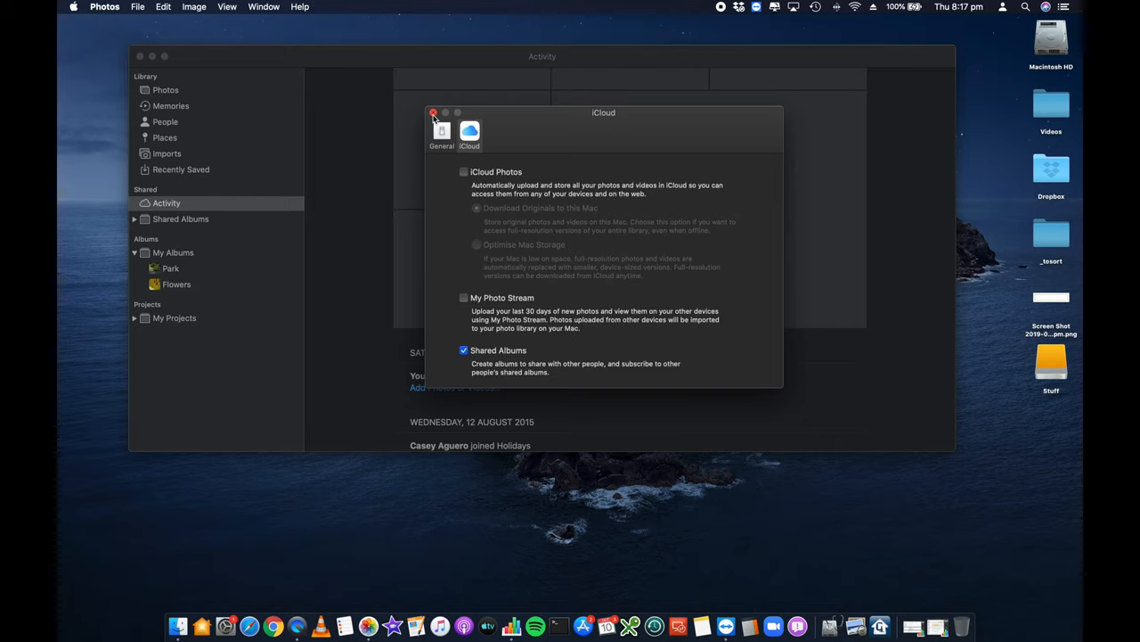
{"action": "left_click", "coordinate": [435, 114]}
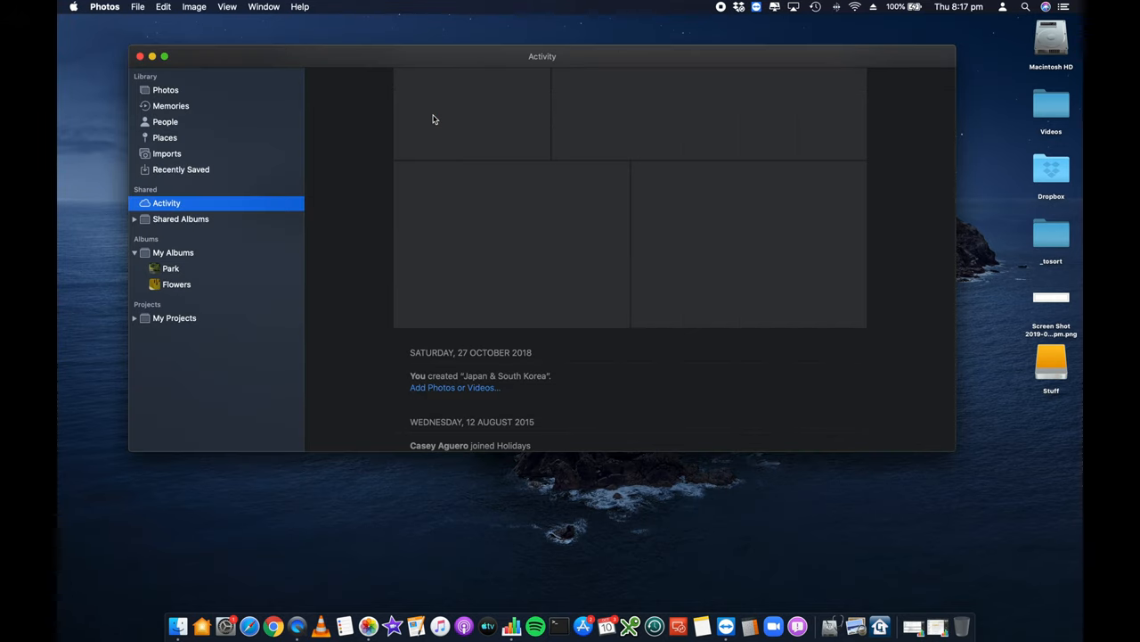
{"action": "mouse_move", "coordinate": [212, 228]}
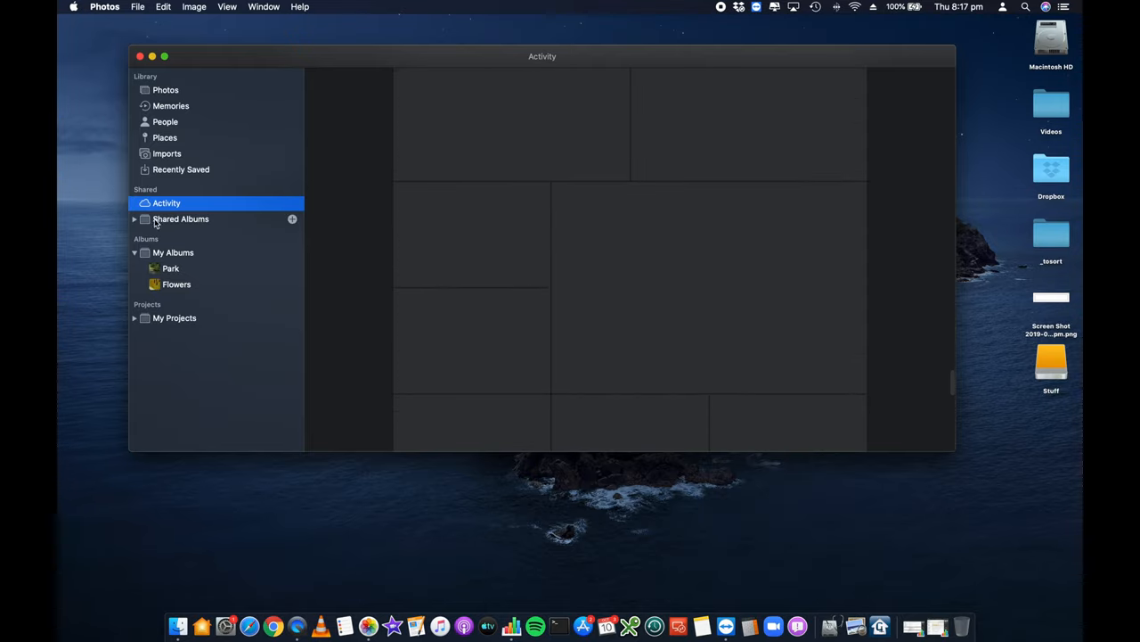
Show the Shared Albums view with Holidays and Japan & South Korea
{"action": "left_click", "coordinate": [182, 218]}
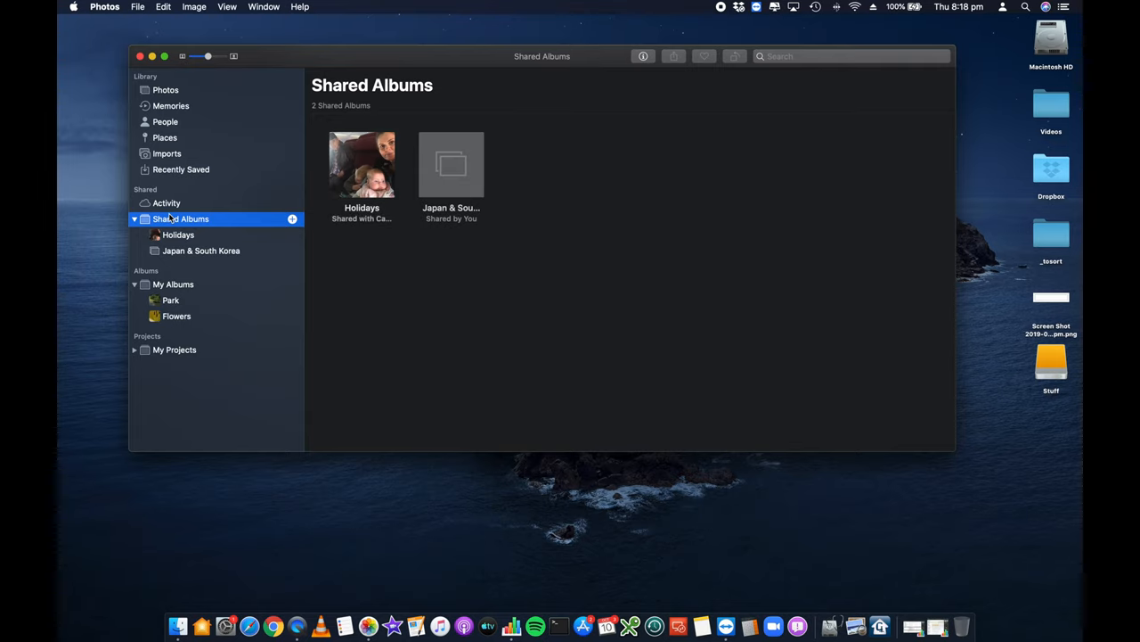
{"action": "mouse_move", "coordinate": [445, 253]}
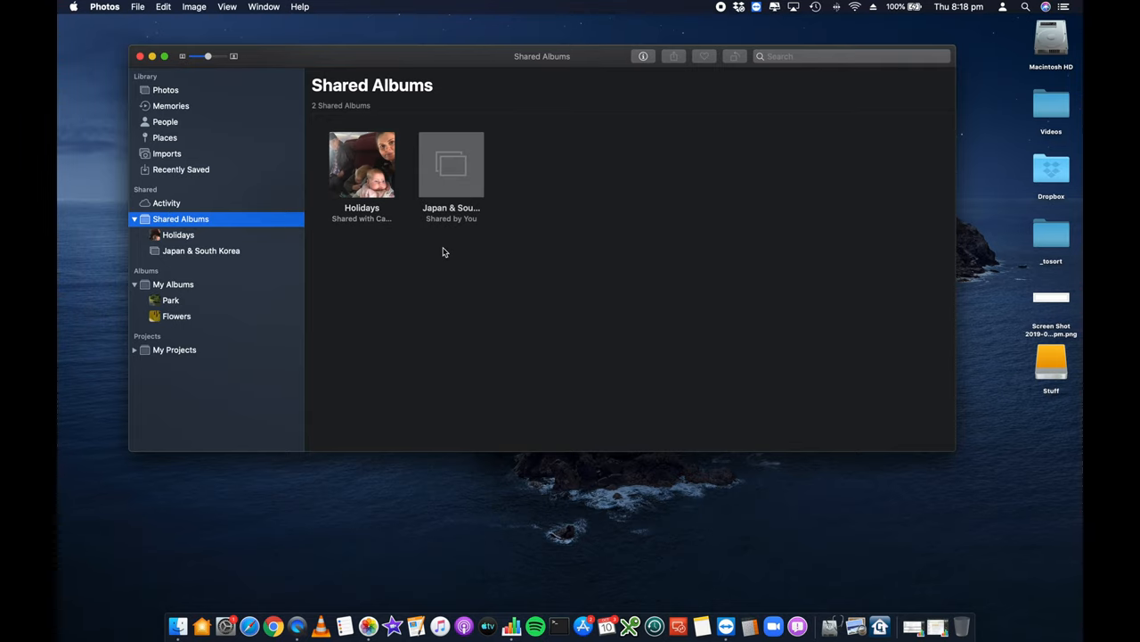
{"action": "mouse_move", "coordinate": [449, 269]}
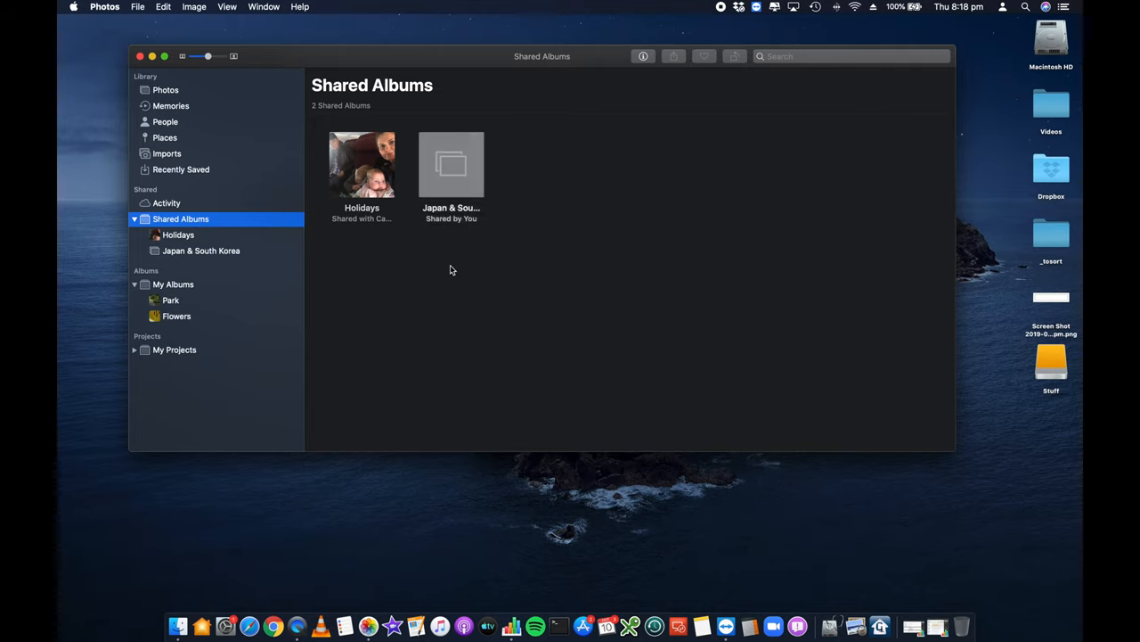
{"action": "mouse_move", "coordinate": [189, 294]}
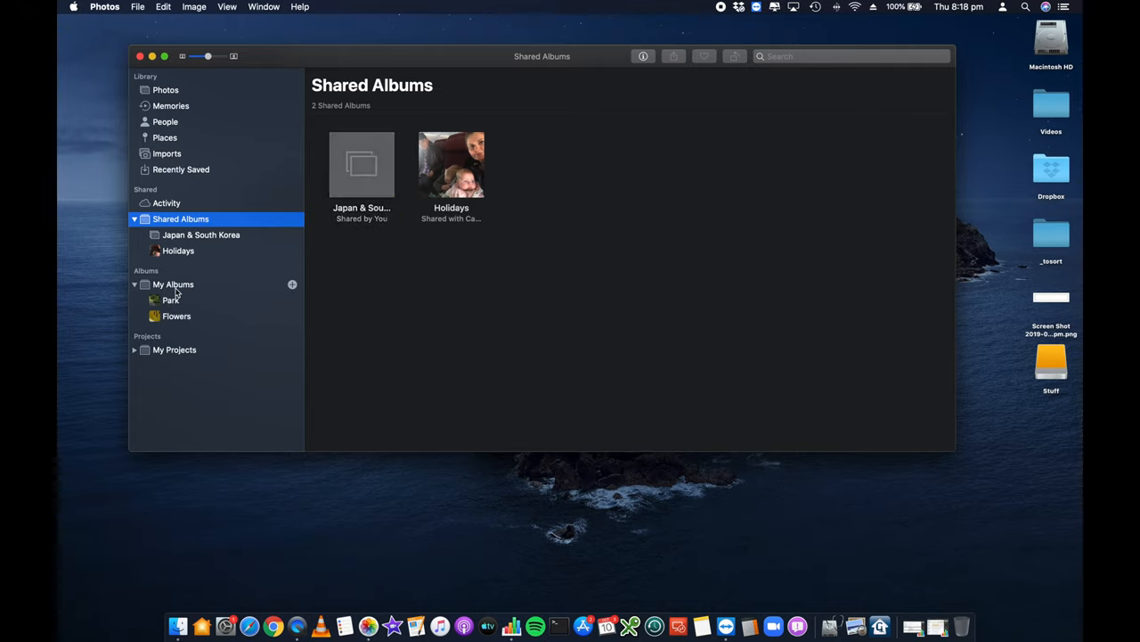
{"action": "left_click", "coordinate": [171, 299]}
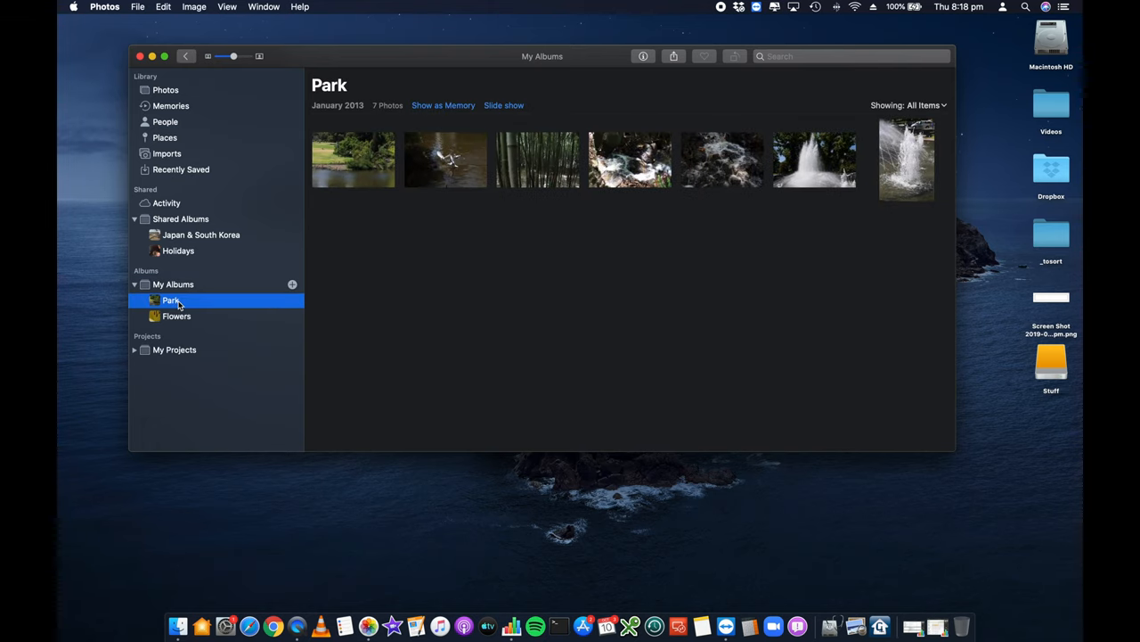
{"action": "mouse_move", "coordinate": [759, 190]}
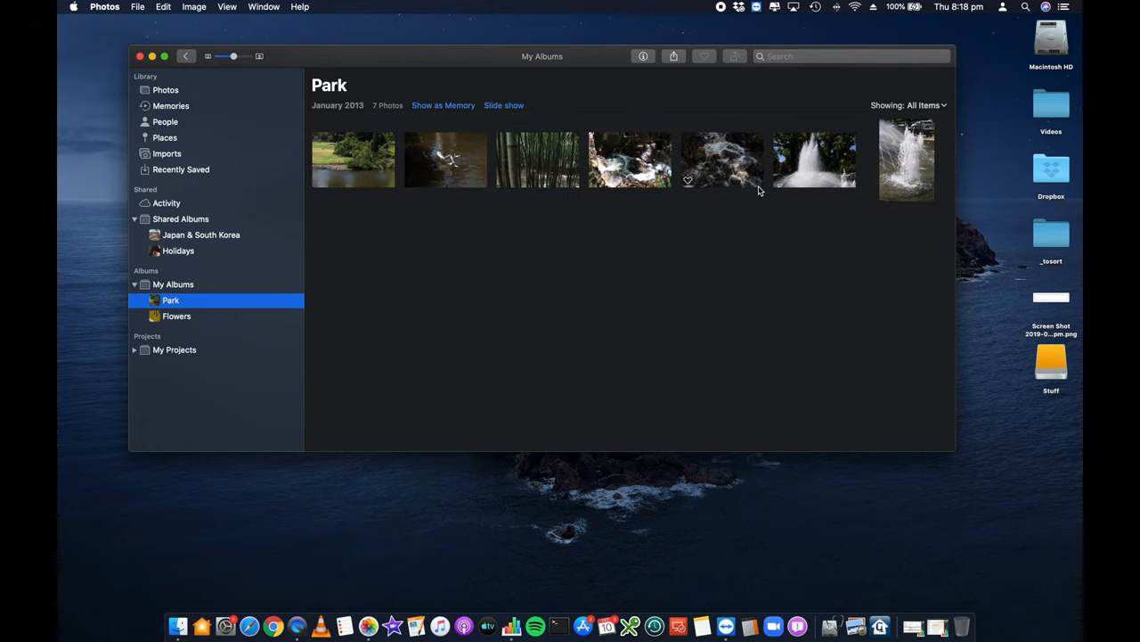
{"action": "left_click", "coordinate": [176, 316]}
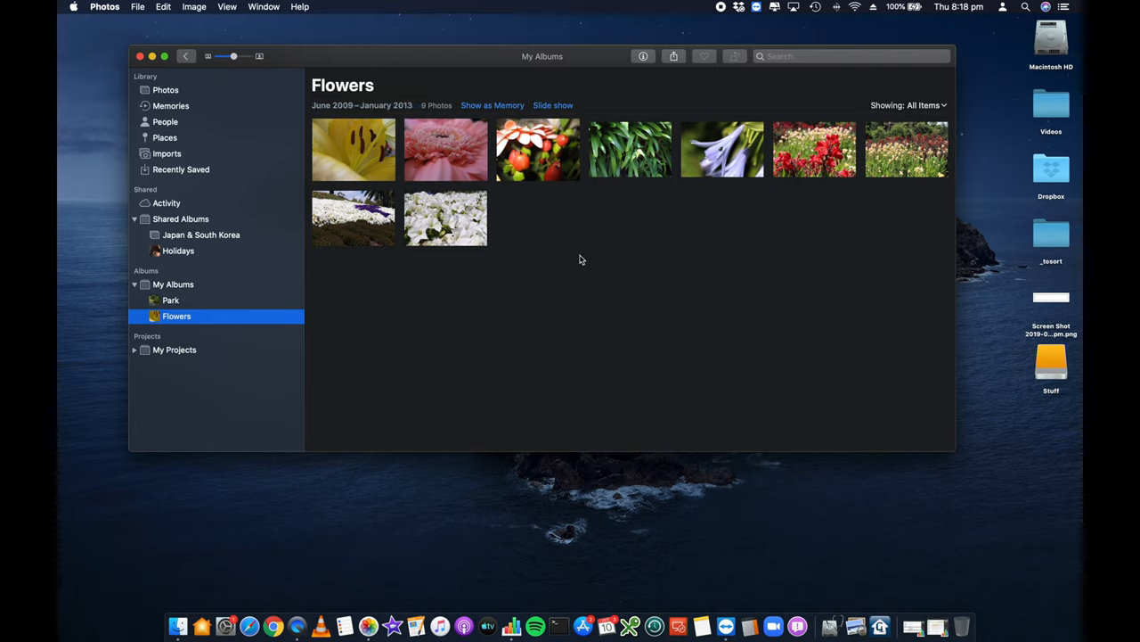
{"action": "mouse_move", "coordinate": [802, 194]}
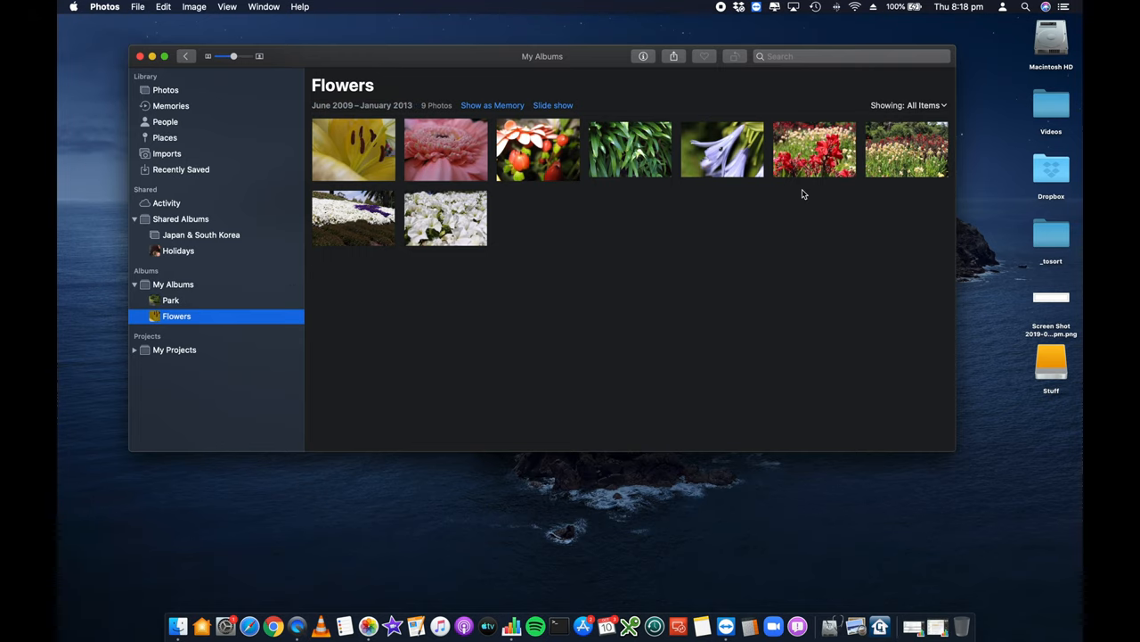
{"action": "mouse_move", "coordinate": [271, 283]}
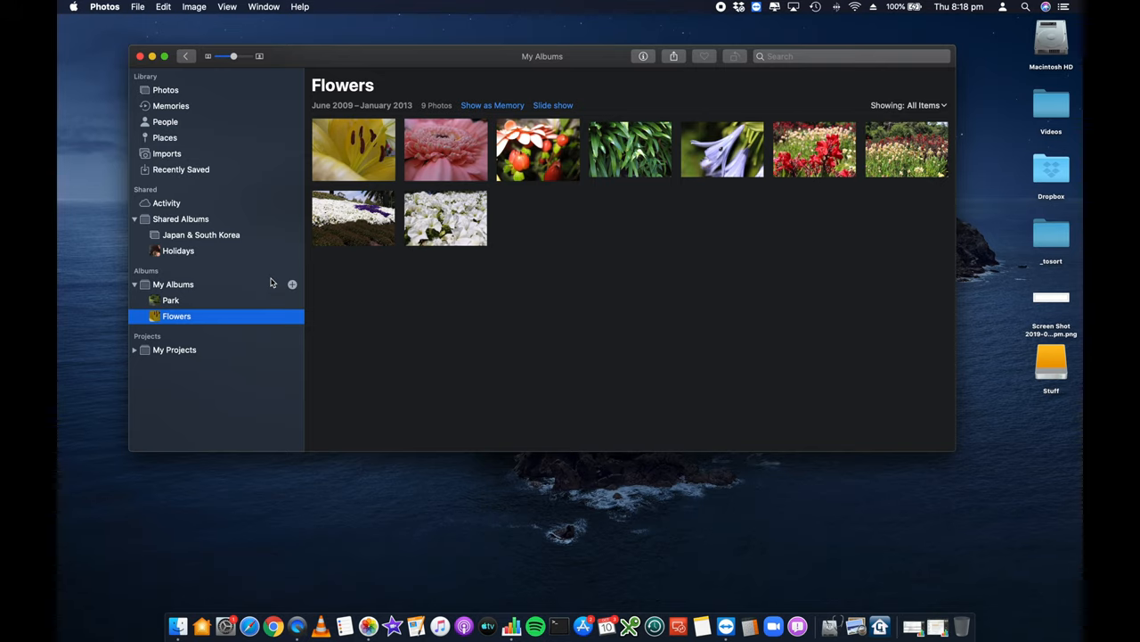
{"action": "left_click", "coordinate": [182, 218]}
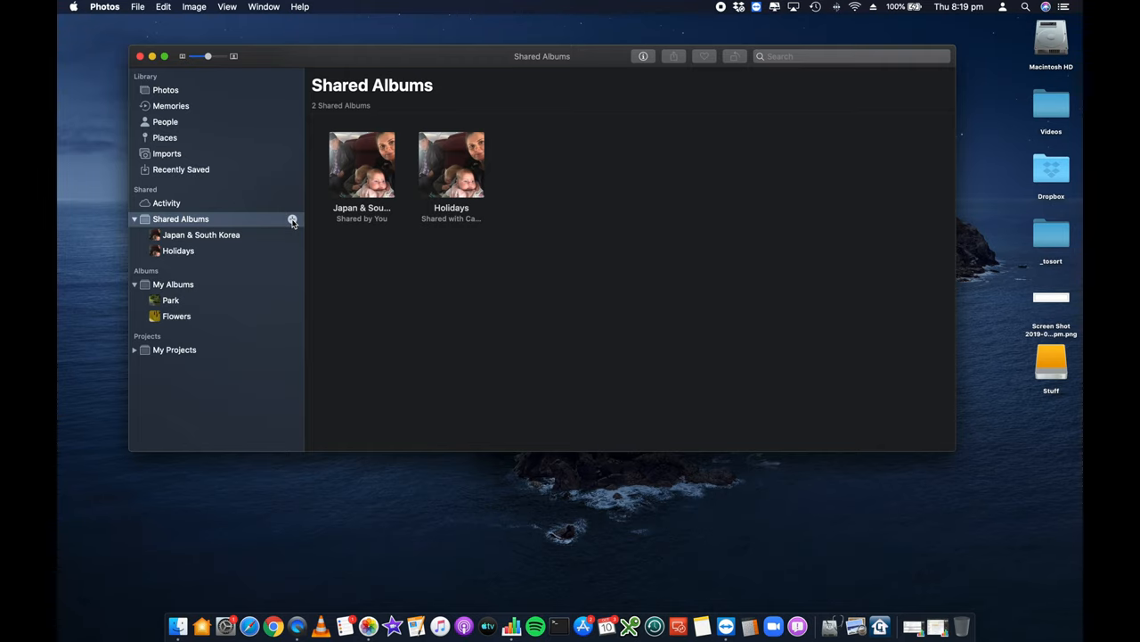
Create a new shared album named ParkPhotos
{"action": "left_click", "coordinate": [292, 219]}
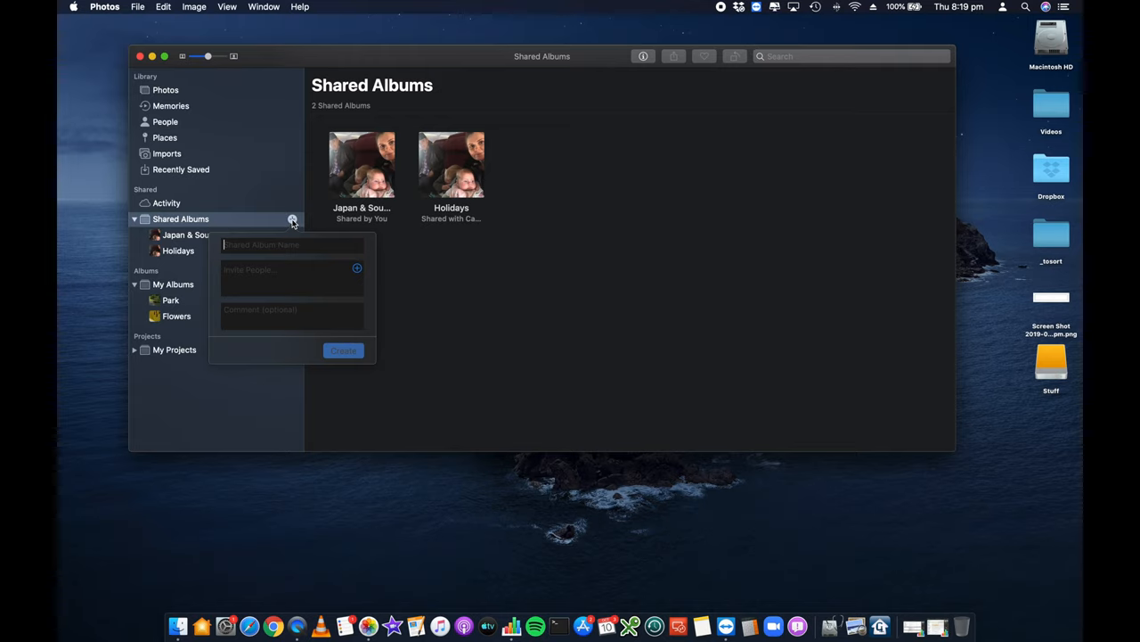
{"action": "type", "text": "ParkP"}
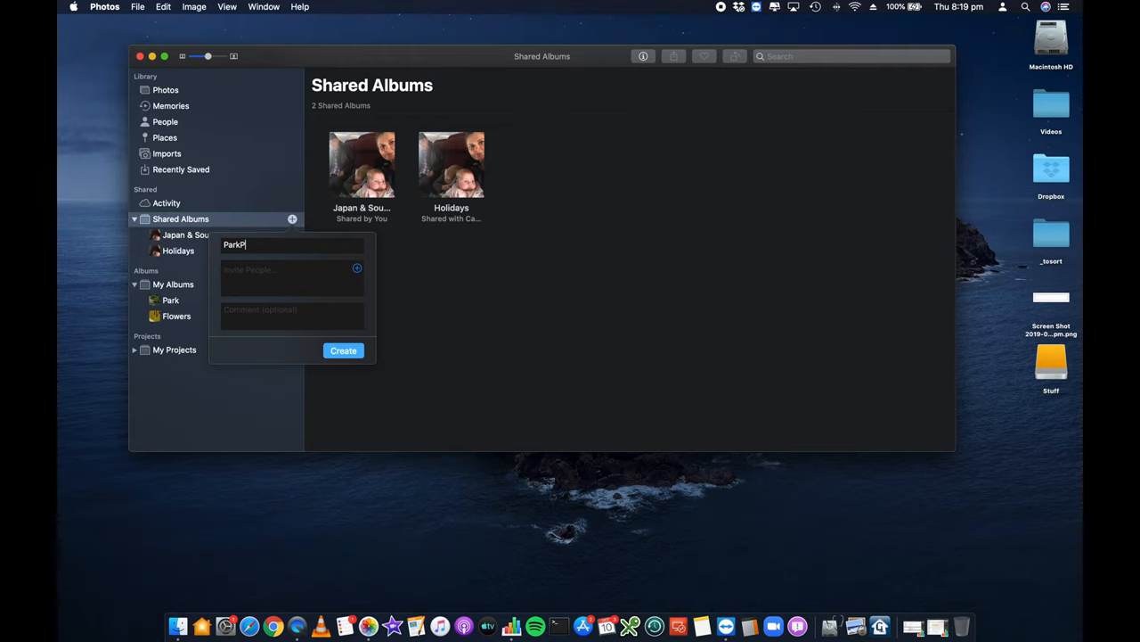
{"action": "type", "text": "hotos"}
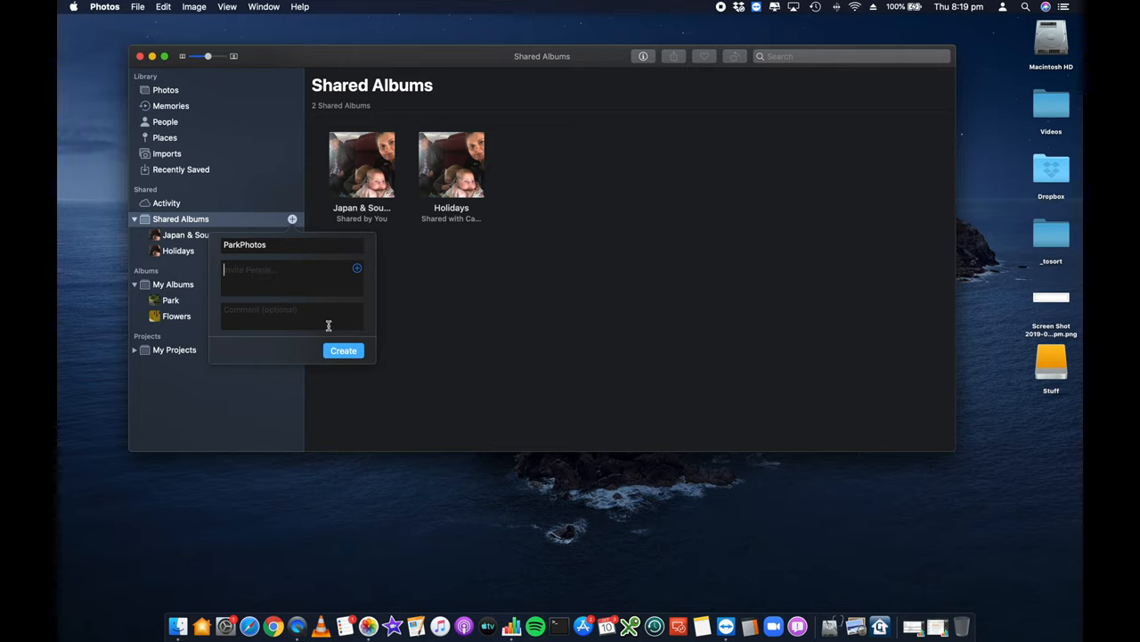
{"action": "mouse_move", "coordinate": [274, 303]}
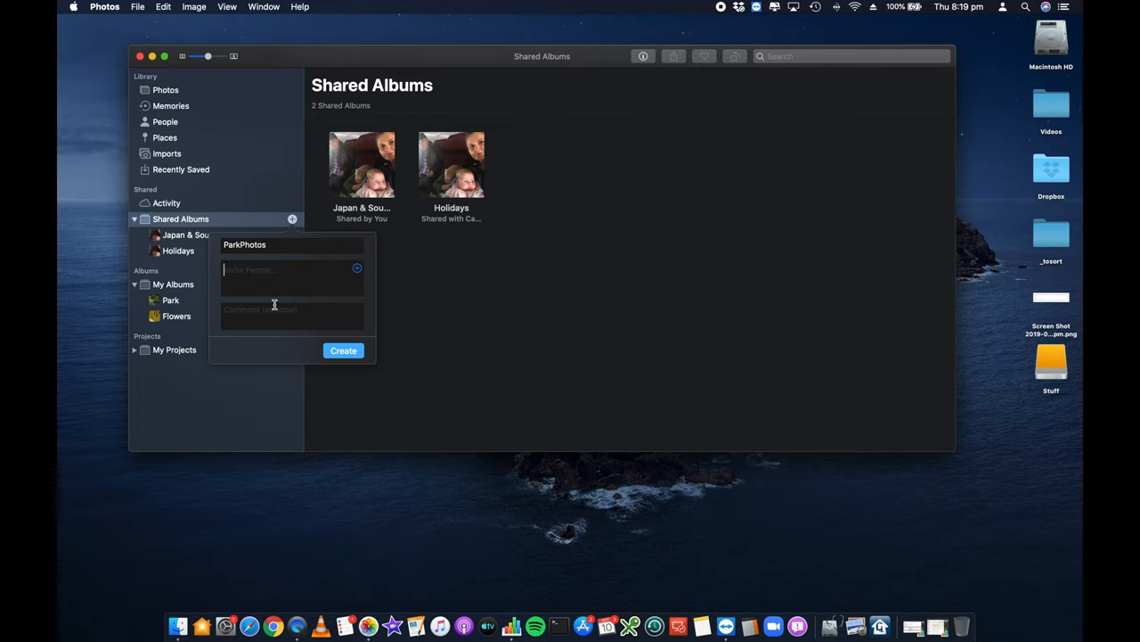
{"action": "left_click", "coordinate": [343, 349]}
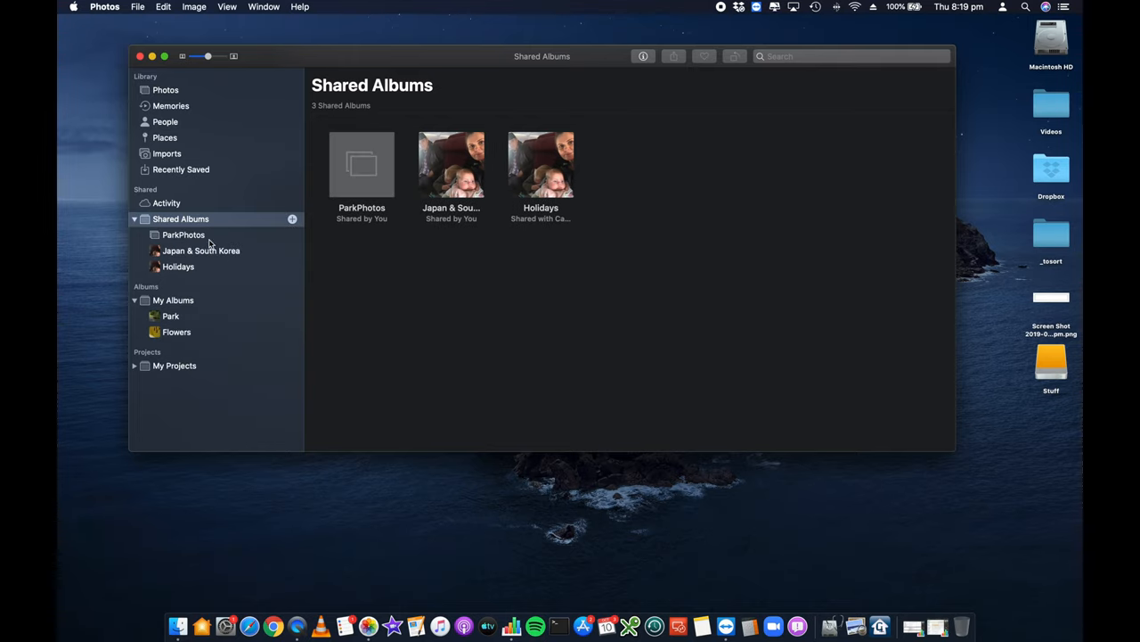
Create a second shared album named FlowerPhotos
{"action": "left_click", "coordinate": [292, 218]}
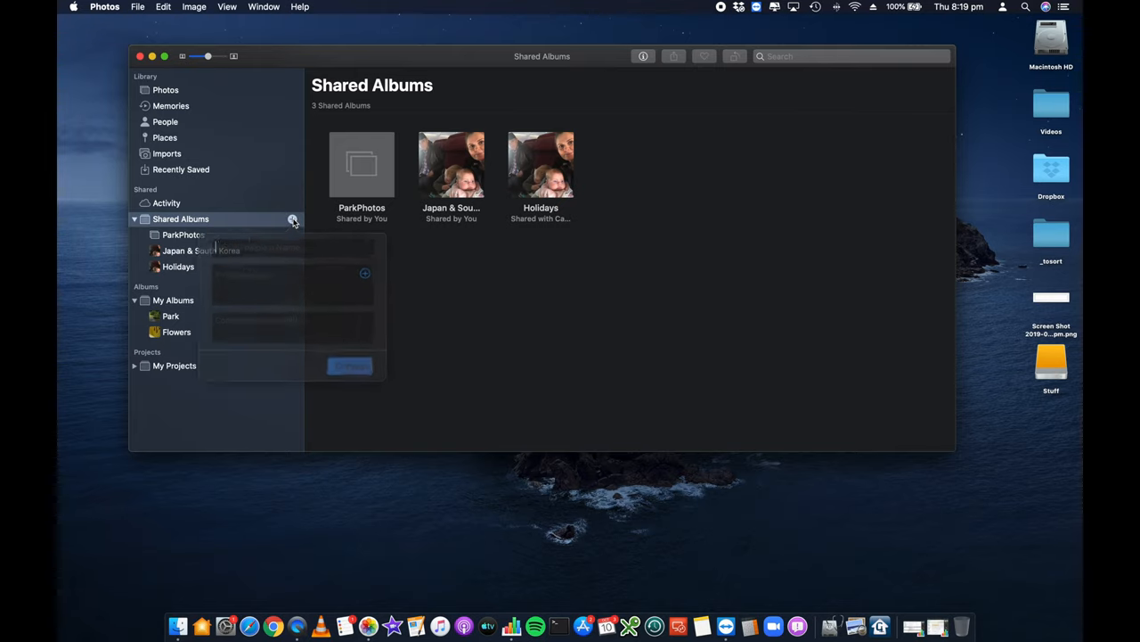
{"action": "type", "text": "FlowerPhotos"}
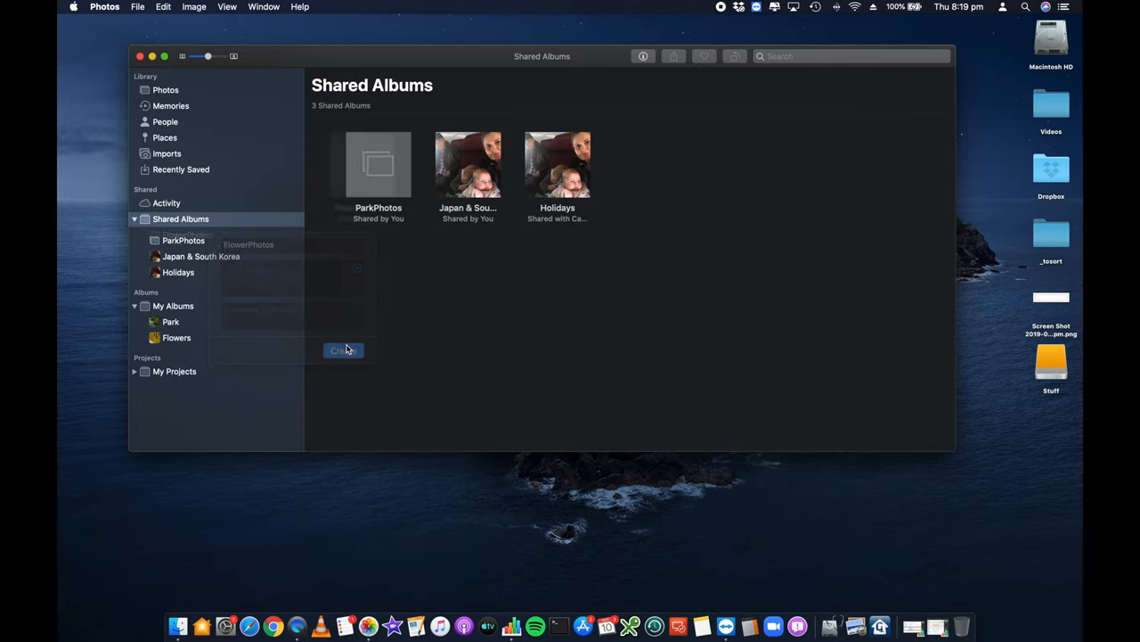
{"action": "left_click", "coordinate": [342, 349]}
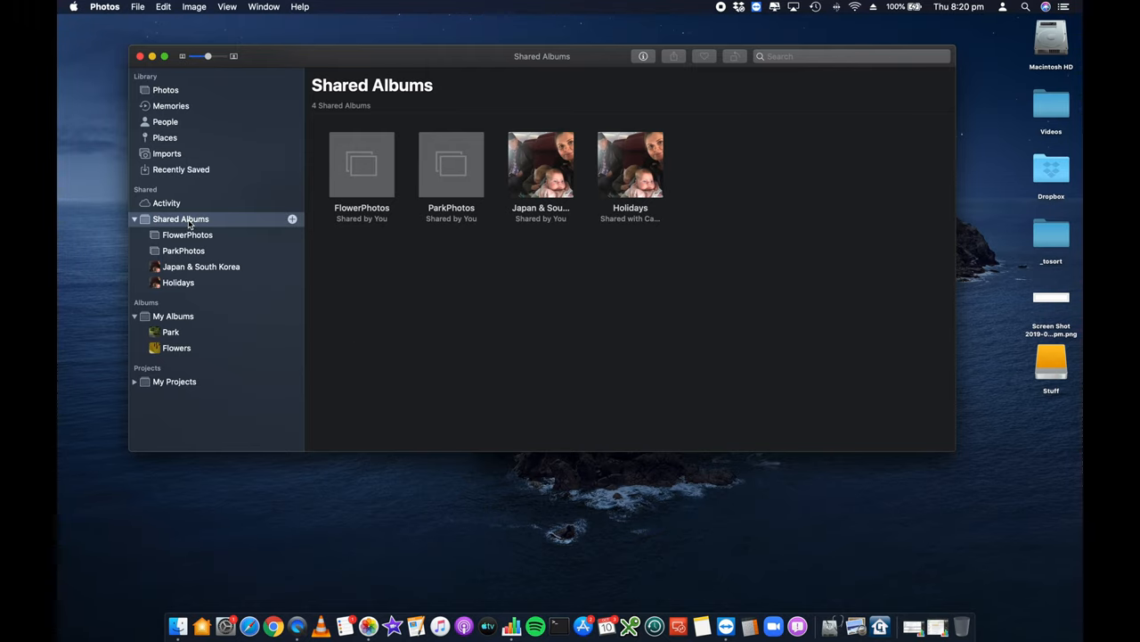
{"action": "mouse_move", "coordinate": [175, 333]}
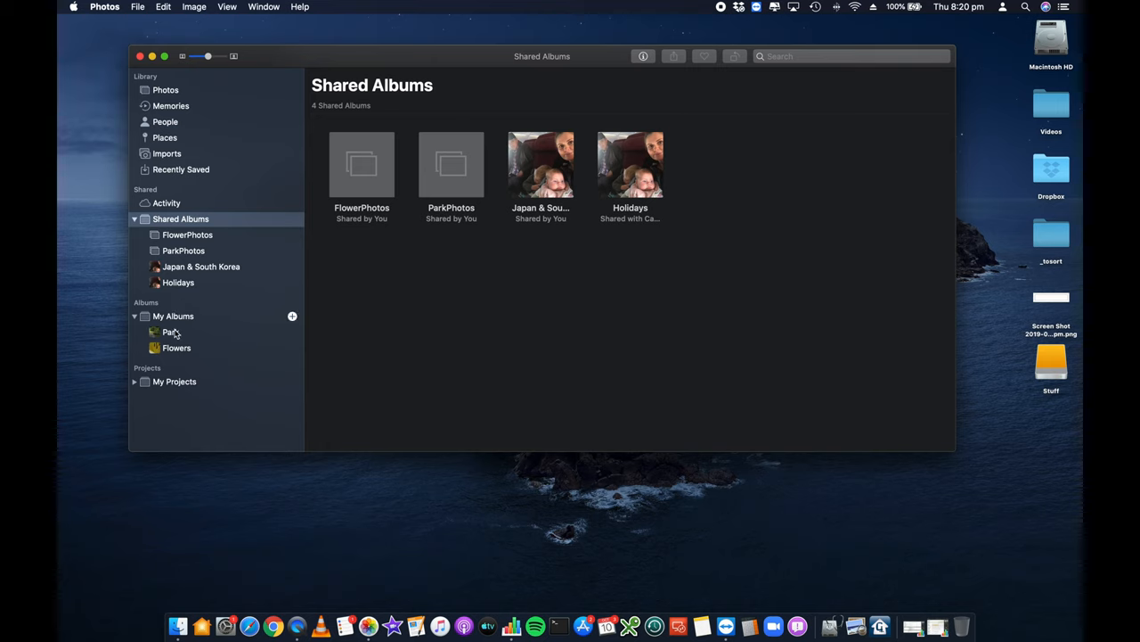
Add the seven Park album photos to the ParkPhotos shared album
{"action": "left_click", "coordinate": [171, 331]}
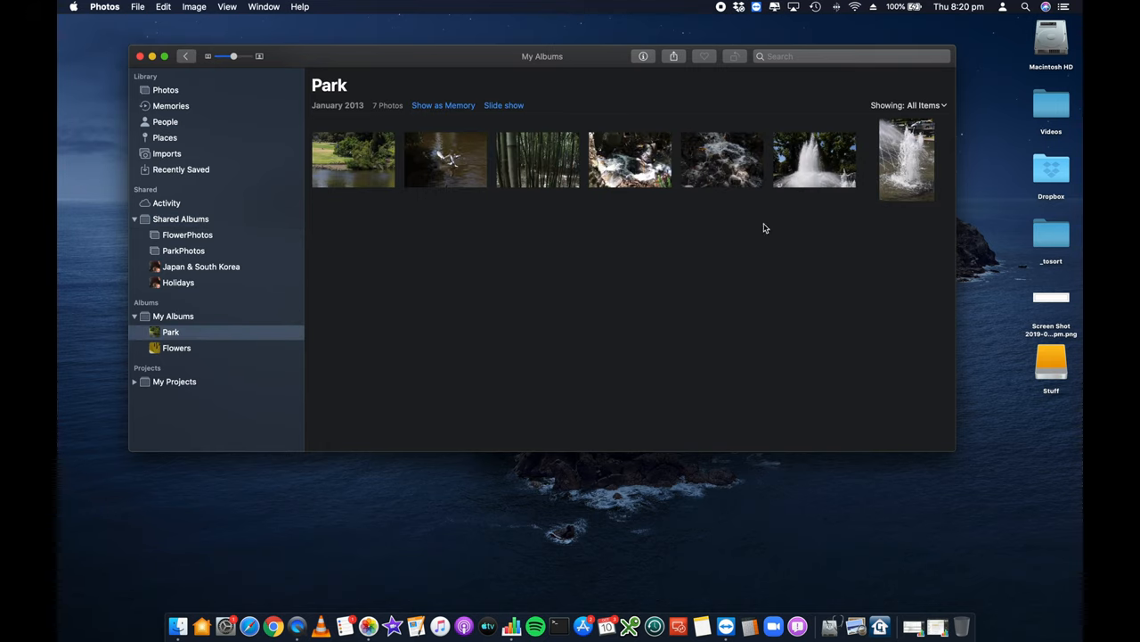
{"action": "left_click", "coordinate": [905, 160]}
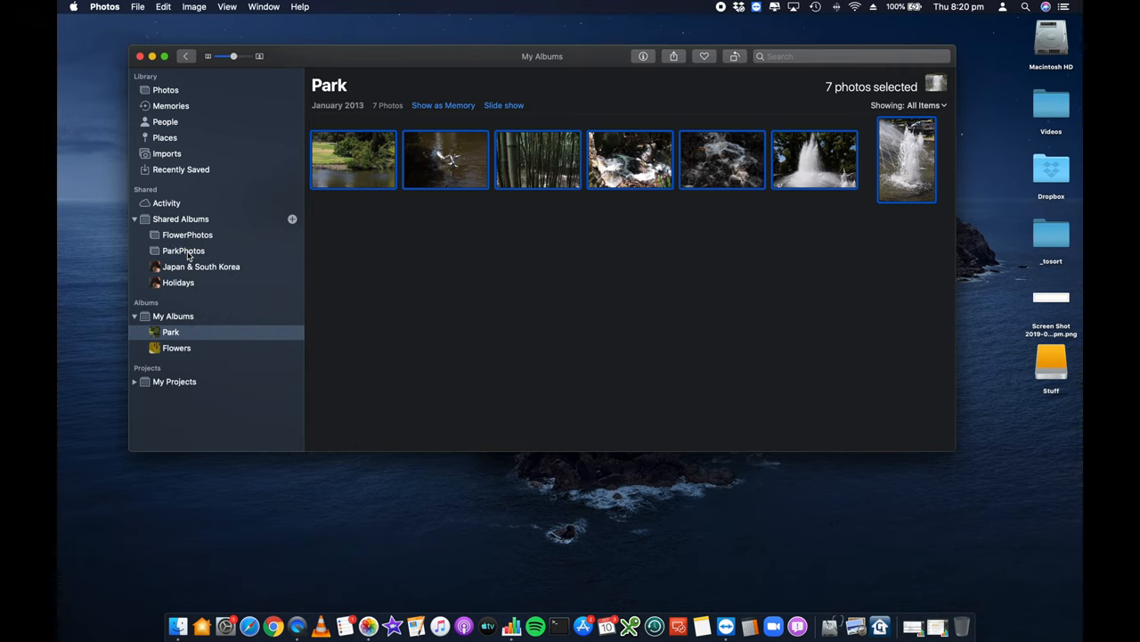
{"action": "left_click", "coordinate": [184, 249]}
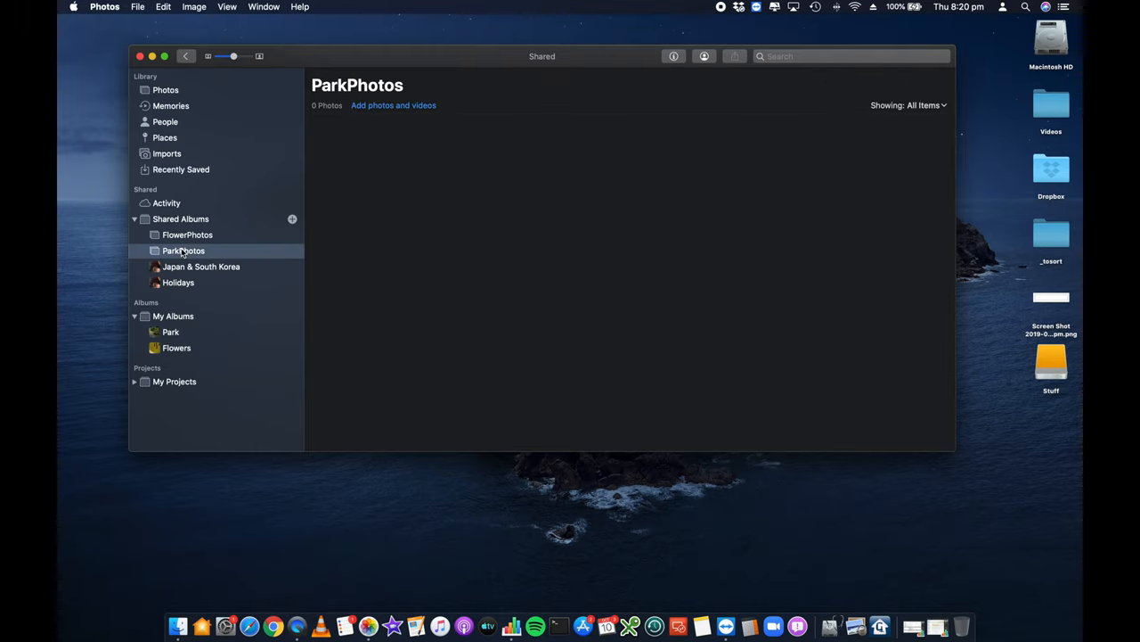
{"action": "mouse_move", "coordinate": [499, 218]}
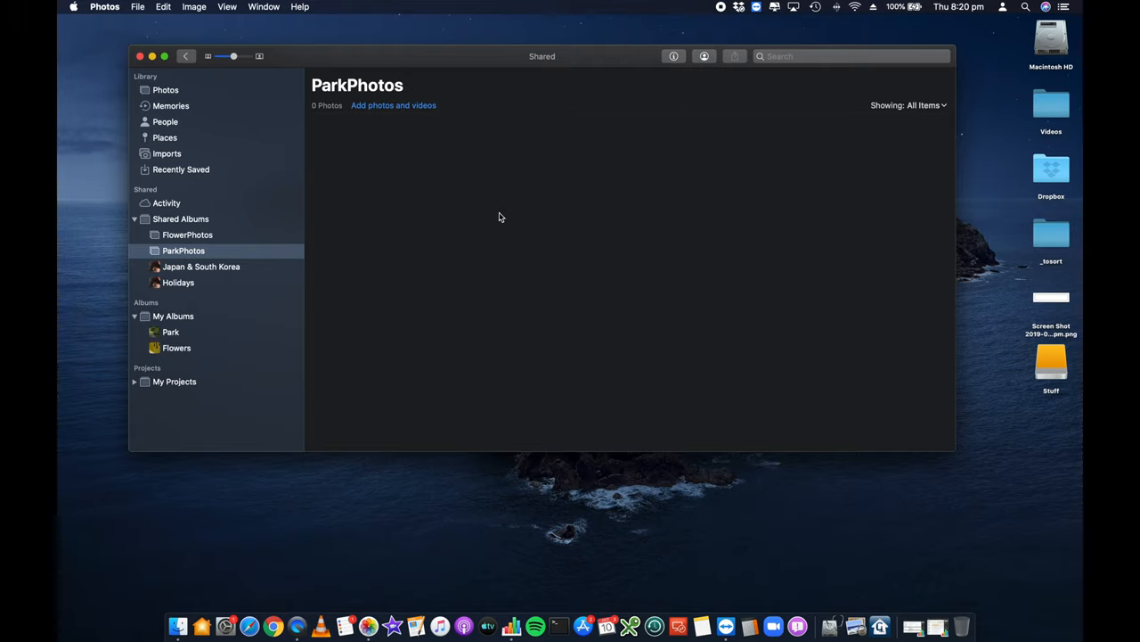
{"action": "mouse_move", "coordinate": [178, 353]}
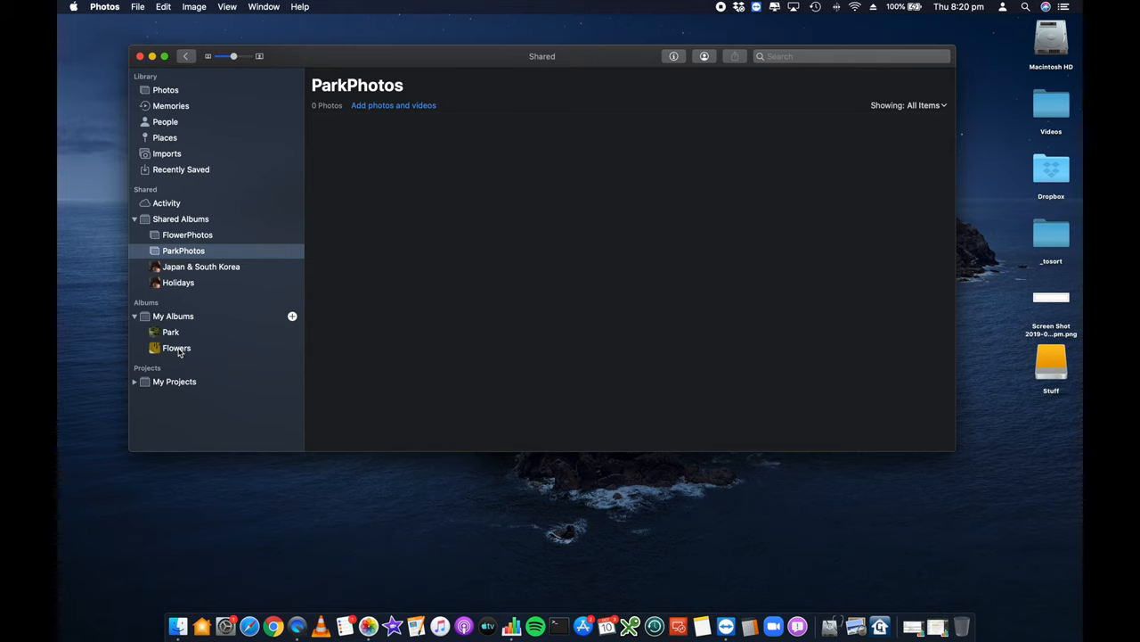
Select all nine Flowers photos and add them to the FlowerPhotos shared album
{"action": "left_click", "coordinate": [176, 348]}
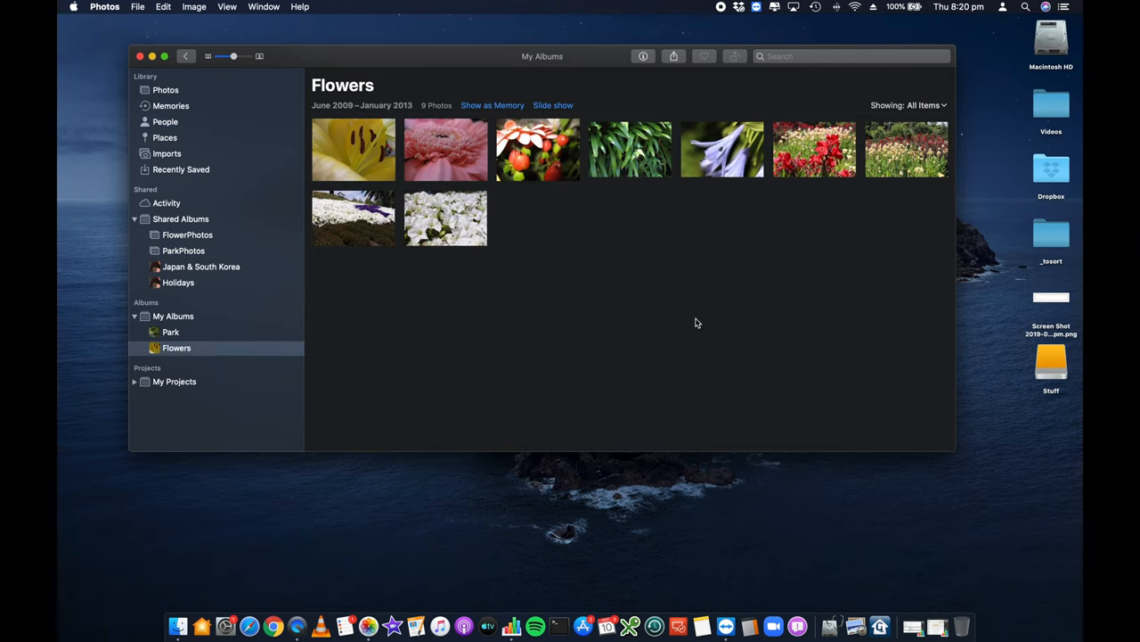
{"action": "key", "text": "cmd+a"}
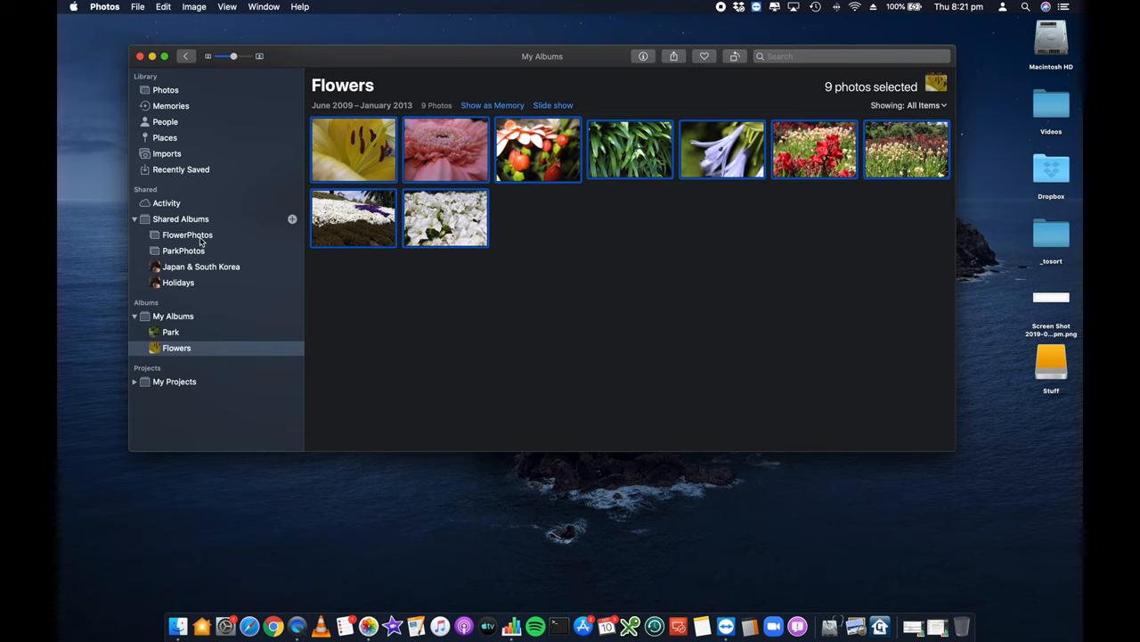
{"action": "left_click", "coordinate": [184, 249]}
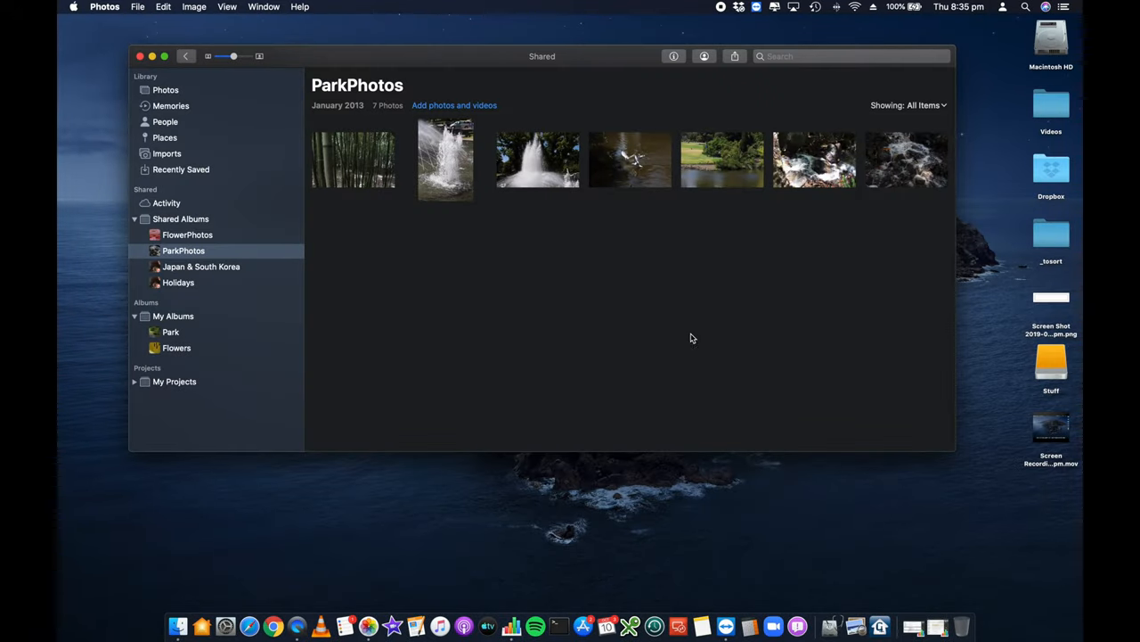
{"action": "mouse_move", "coordinate": [186, 241]}
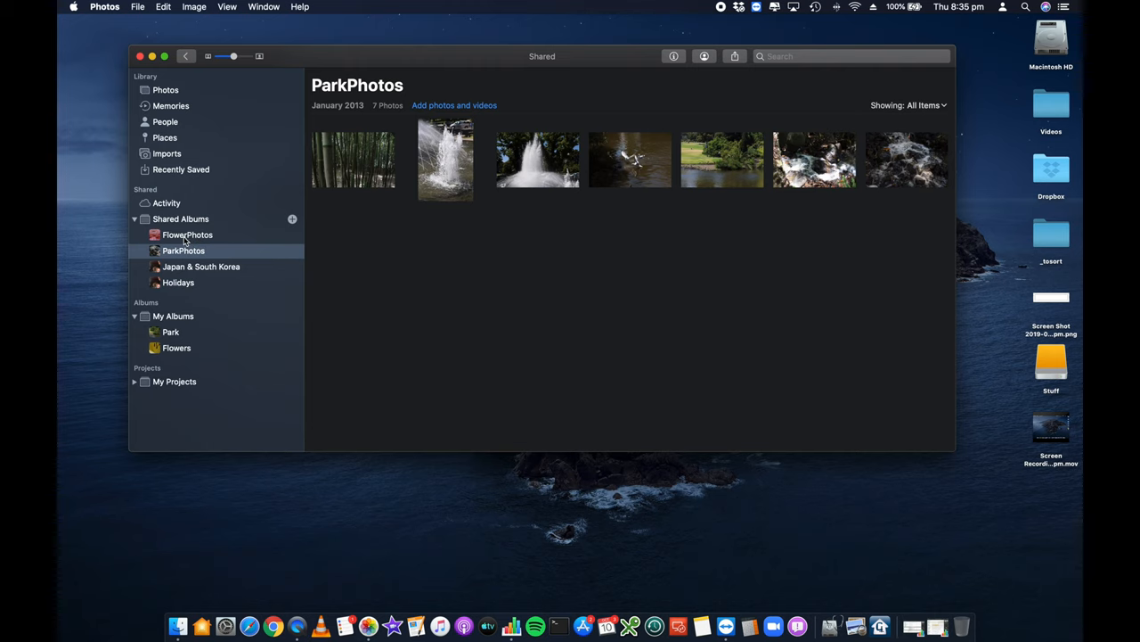
{"action": "left_click", "coordinate": [187, 235]}
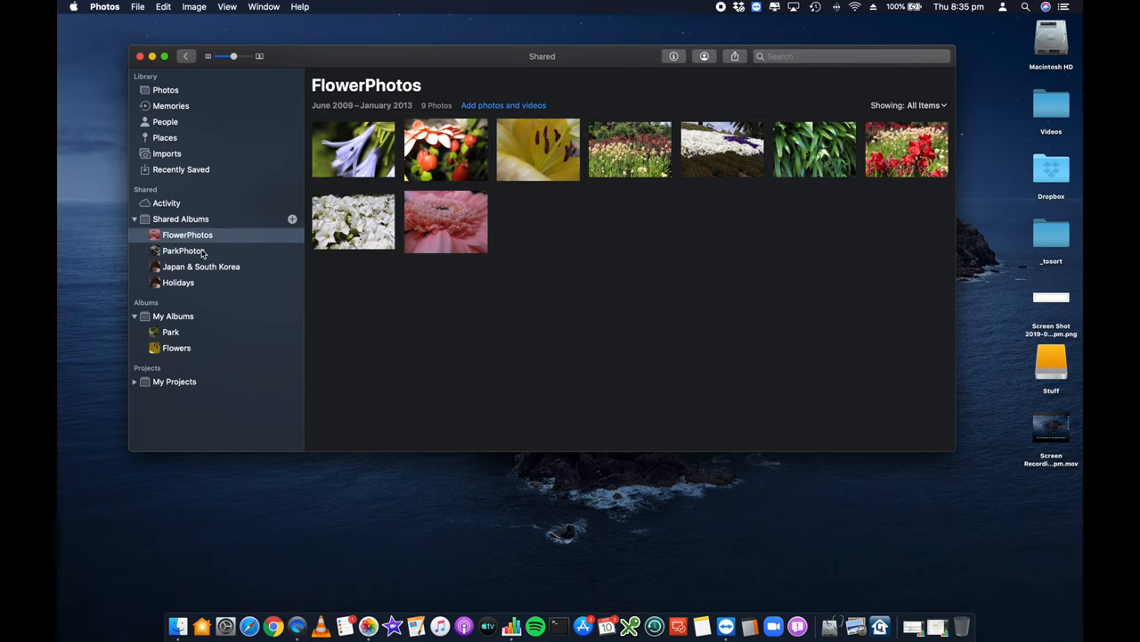
{"action": "left_click", "coordinate": [184, 250]}
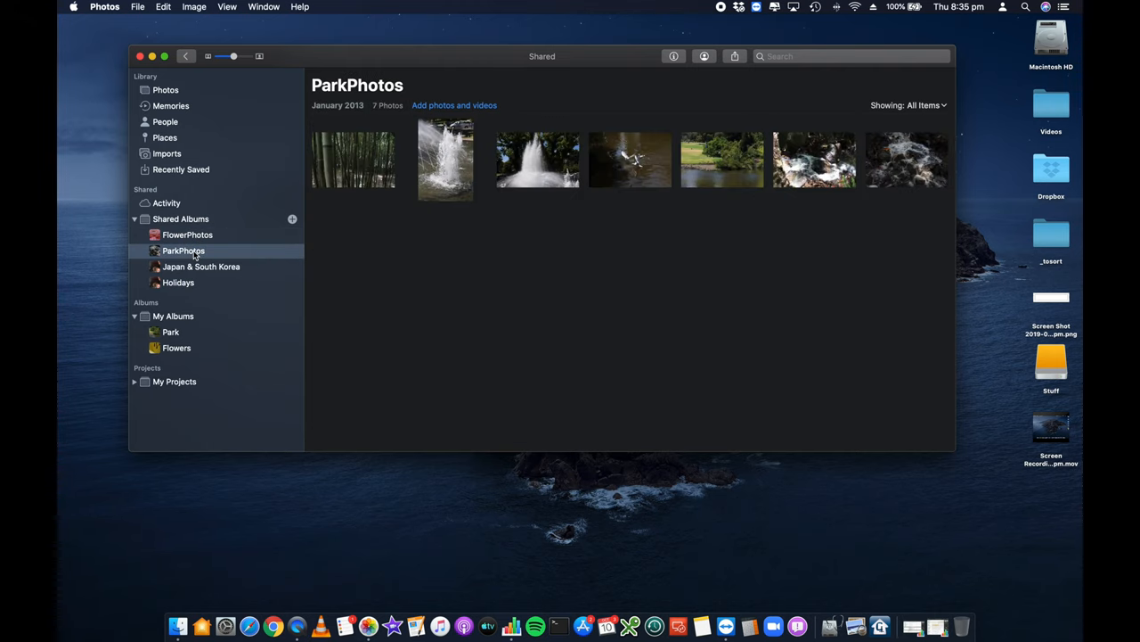
{"action": "mouse_move", "coordinate": [275, 22]}
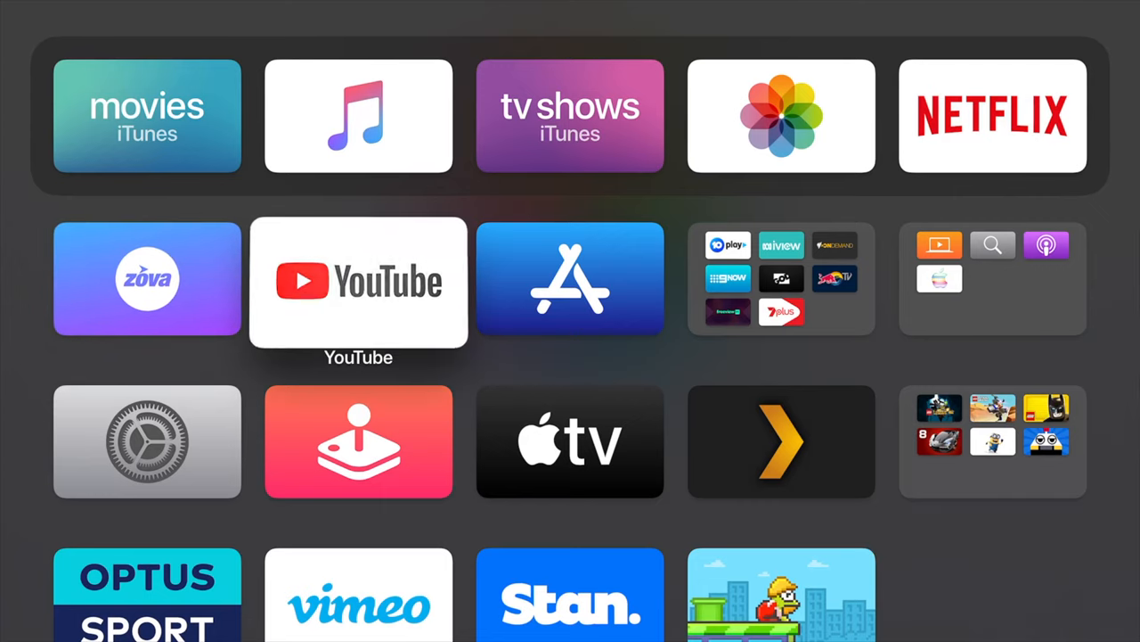
Go into Apple TV Settings > Users and Accounts toward the iCloud Photos prompt
{"action": "scroll", "scroll_direction": "down", "scroll_amount": 3}
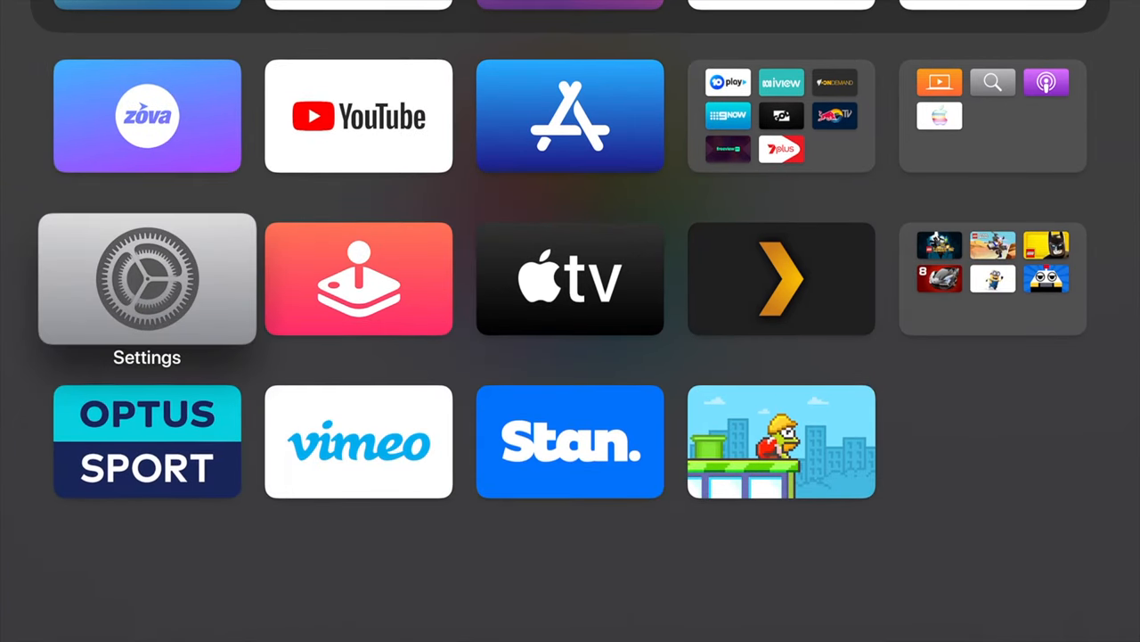
{"action": "left_click", "coordinate": [147, 278]}
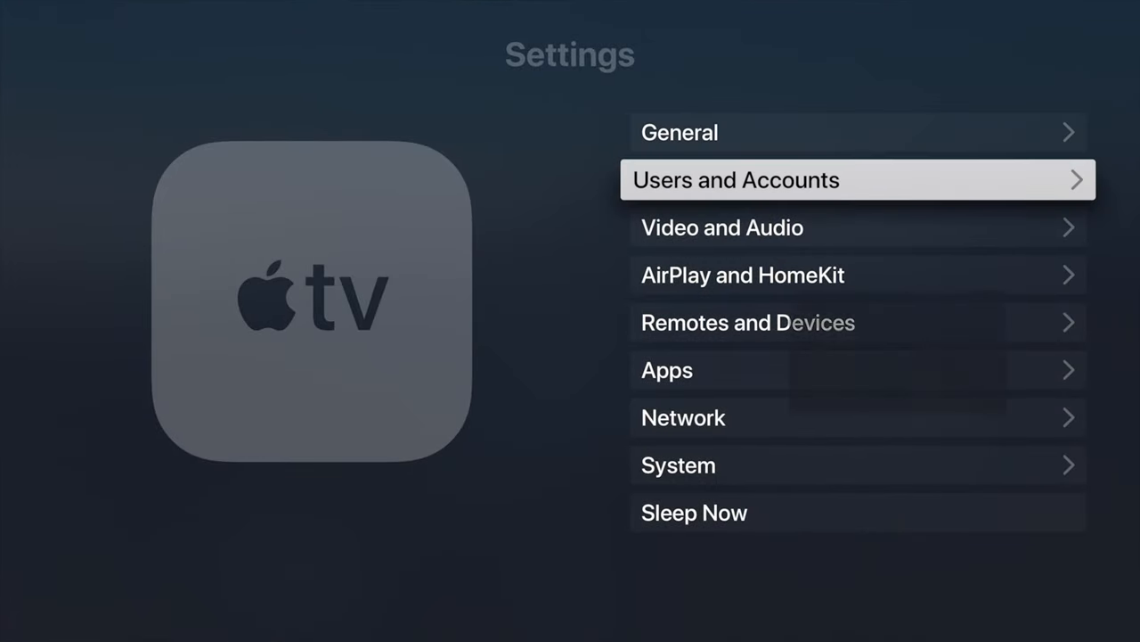
{"action": "left_click", "coordinate": [858, 178]}
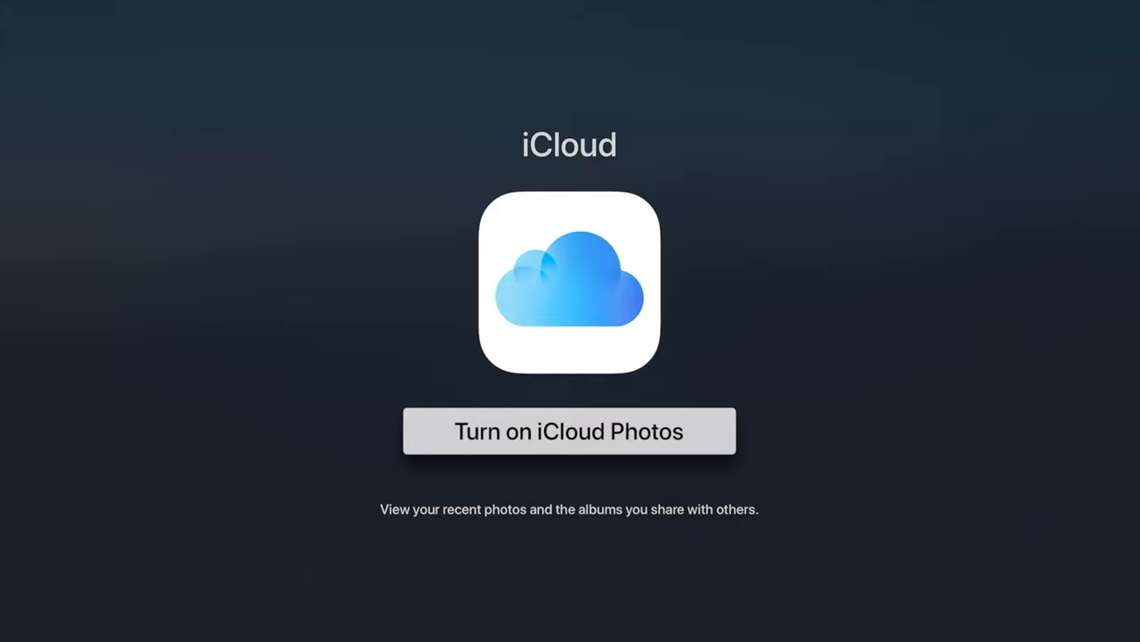
Turn on iCloud Photos on the Apple TV and return to the home screen
{"action": "left_click", "coordinate": [570, 429]}
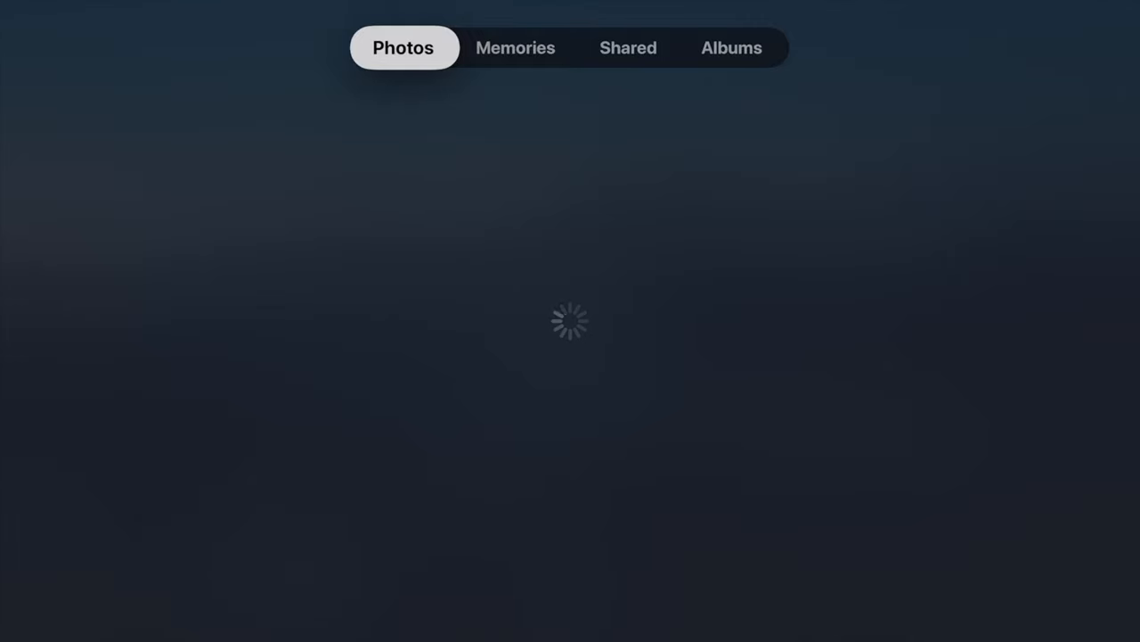
{"action": "left_click", "coordinate": [627, 46]}
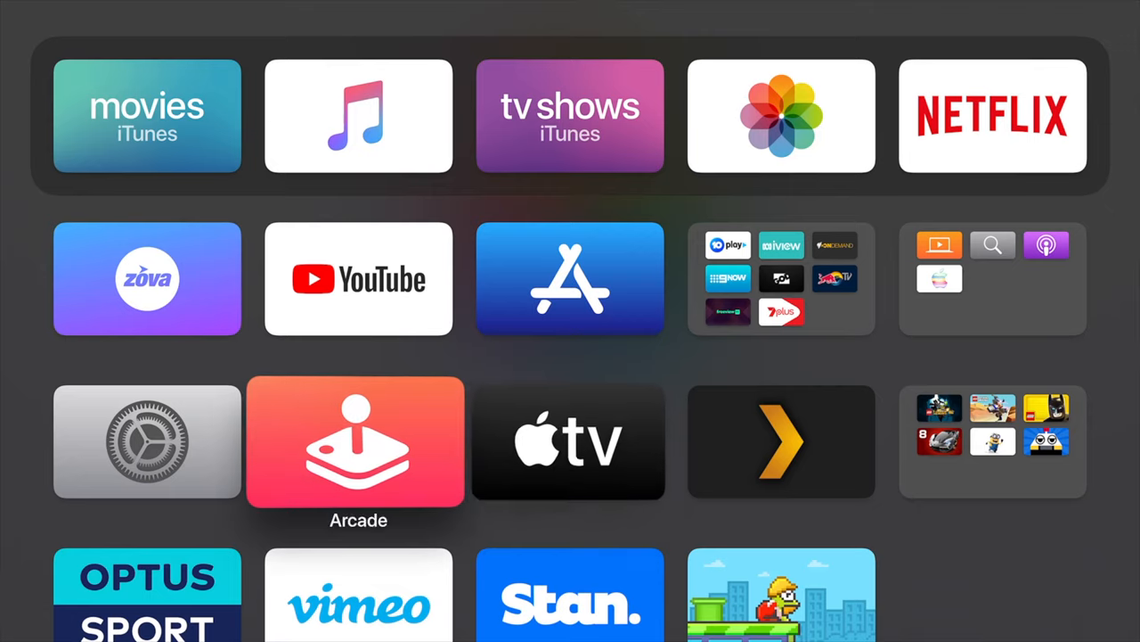
In Settings > General > Screen Saver, set the type to My Photos
{"action": "left_click", "coordinate": [146, 442]}
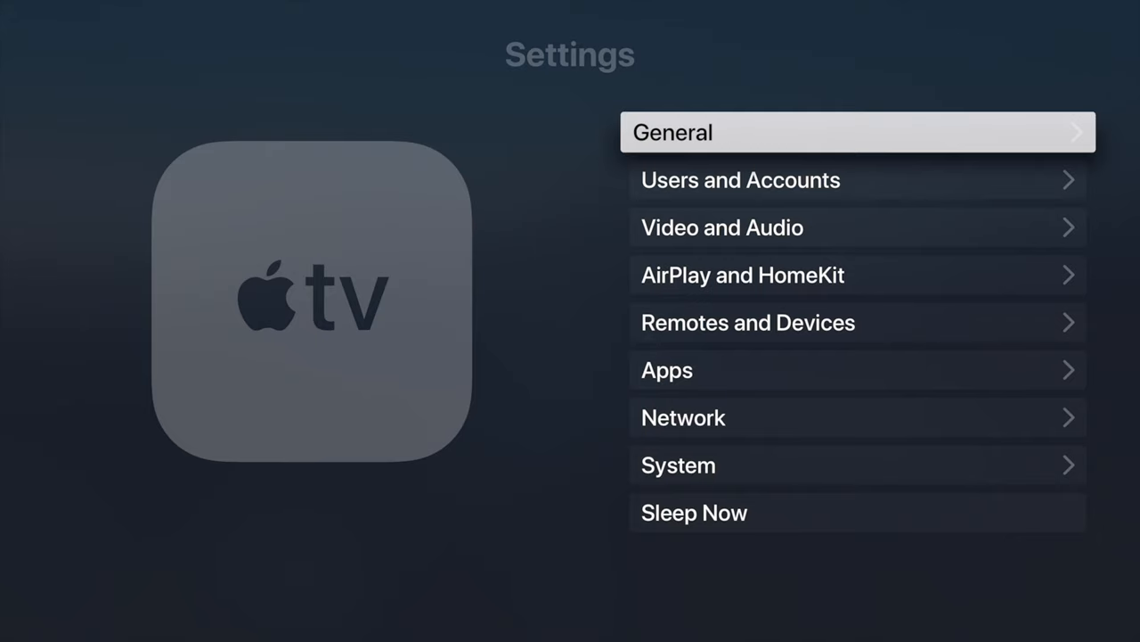
{"action": "left_click", "coordinate": [857, 131]}
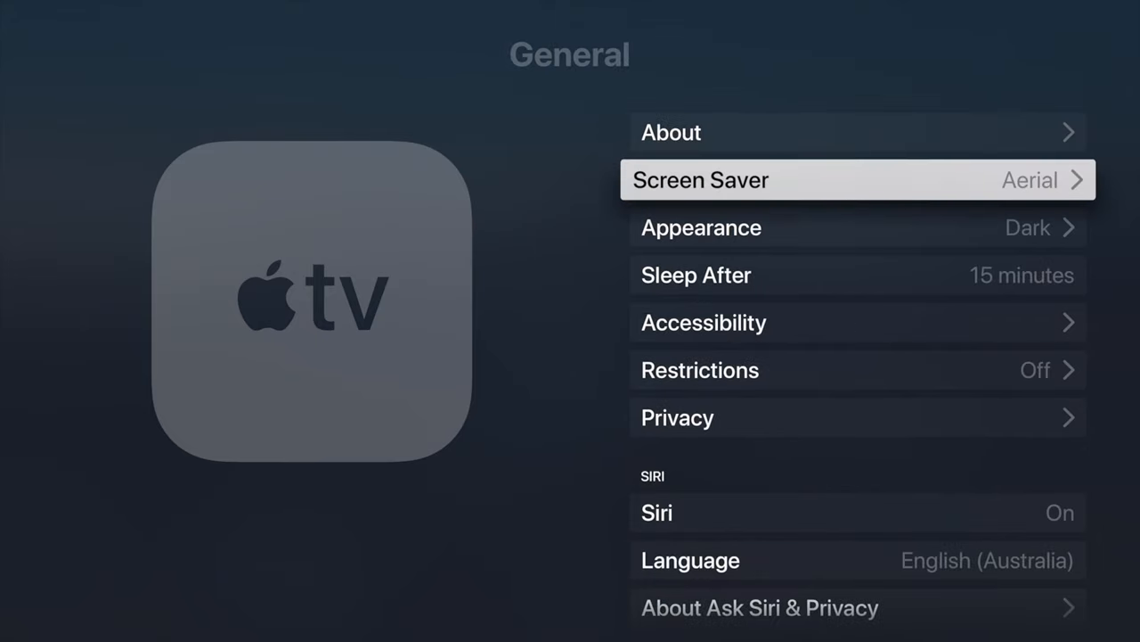
{"action": "left_click", "coordinate": [859, 180]}
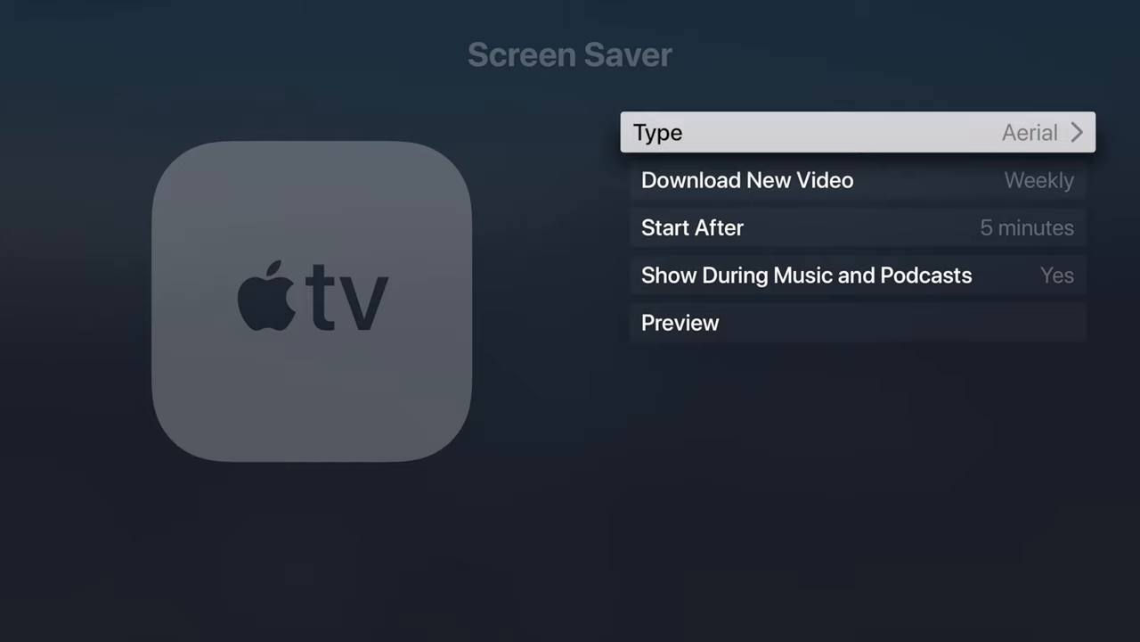
{"action": "left_click", "coordinate": [856, 131]}
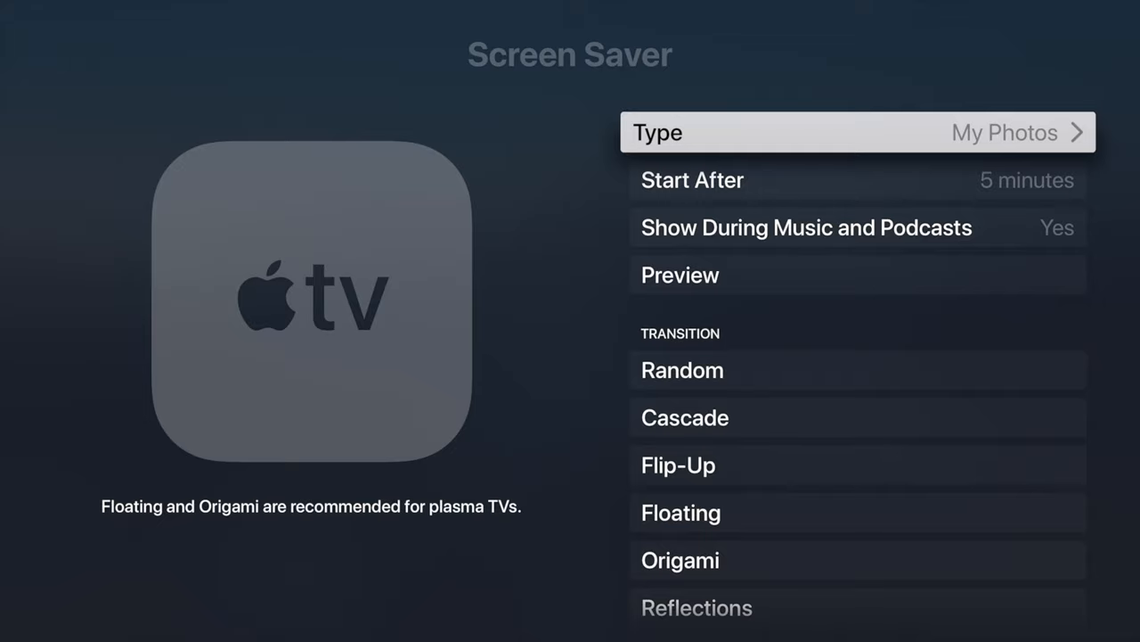
{"action": "left_click", "coordinate": [855, 132]}
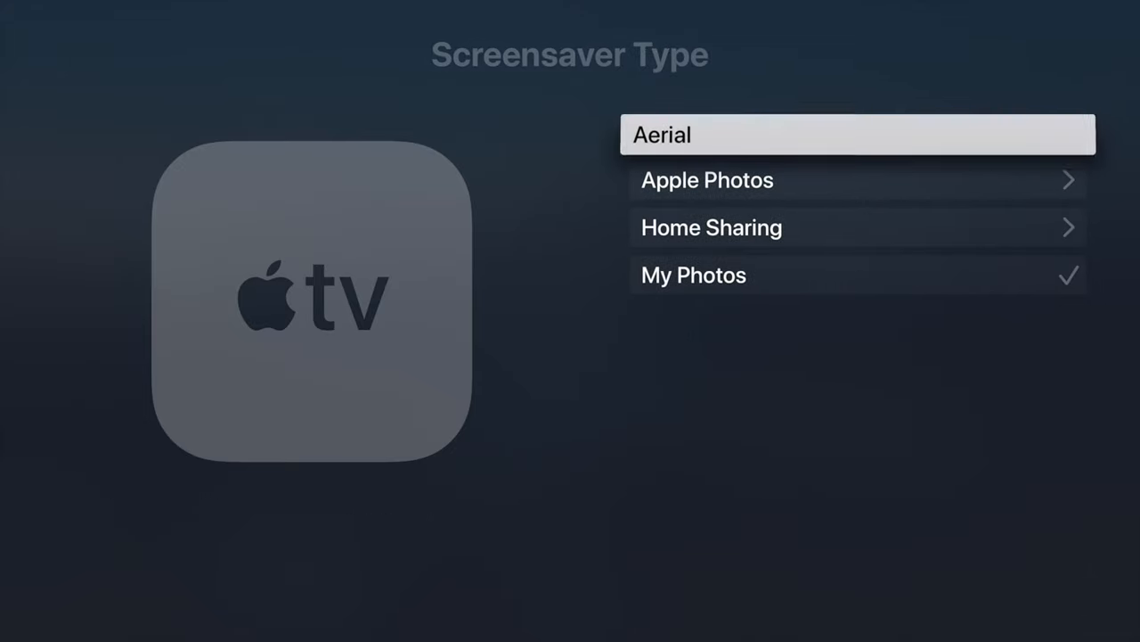
{"action": "left_click", "coordinate": [693, 274]}
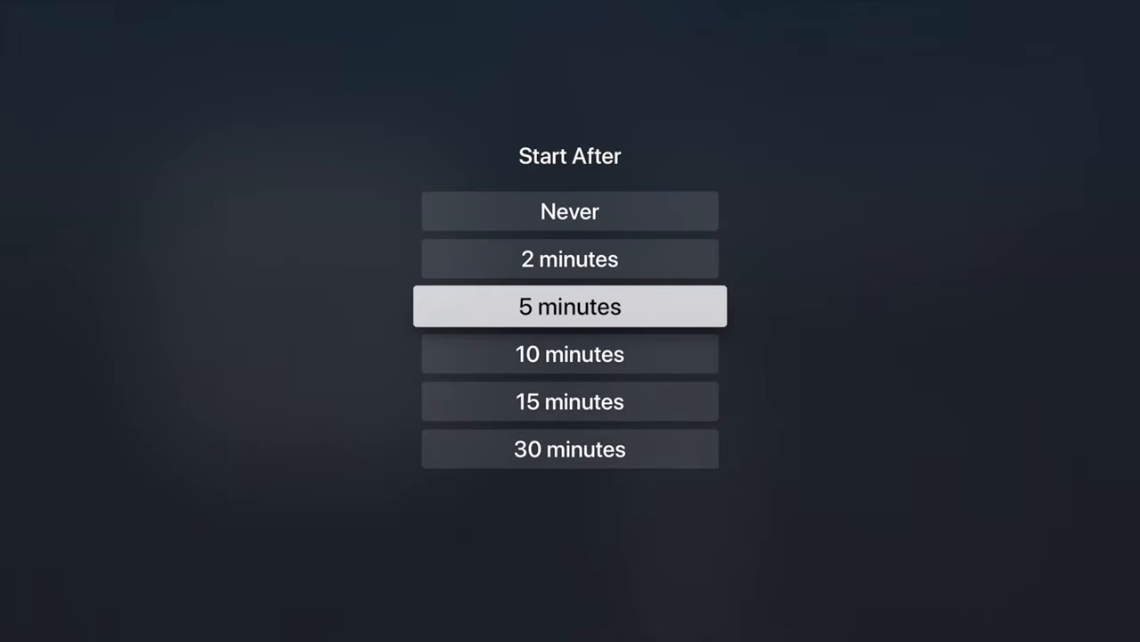
{"action": "left_click", "coordinate": [570, 306]}
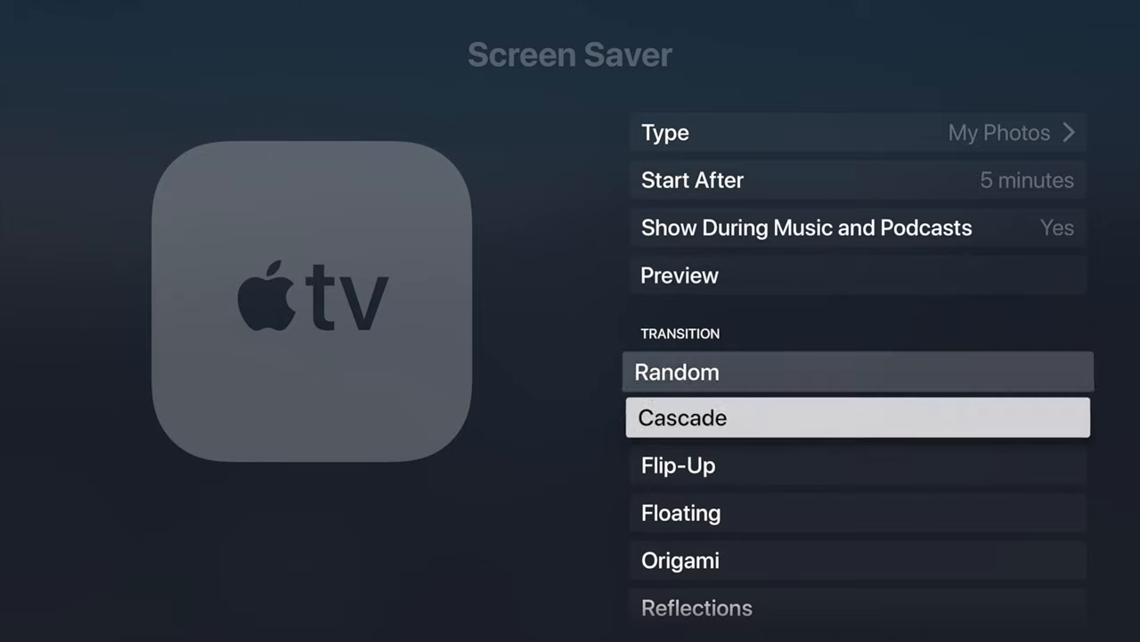
Browse the Transition list past Origami and Flip-Up and leave Random selected
{"action": "scroll", "scroll_direction": "down", "scroll_amount": 3}
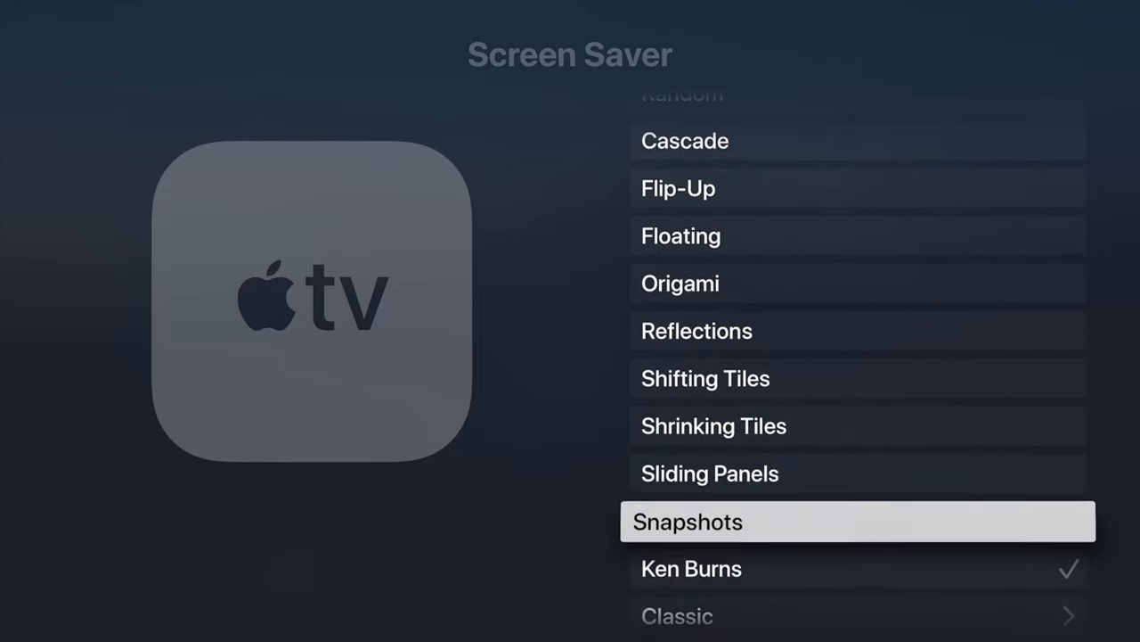
{"action": "scroll", "scroll_direction": "up", "scroll_amount": 3}
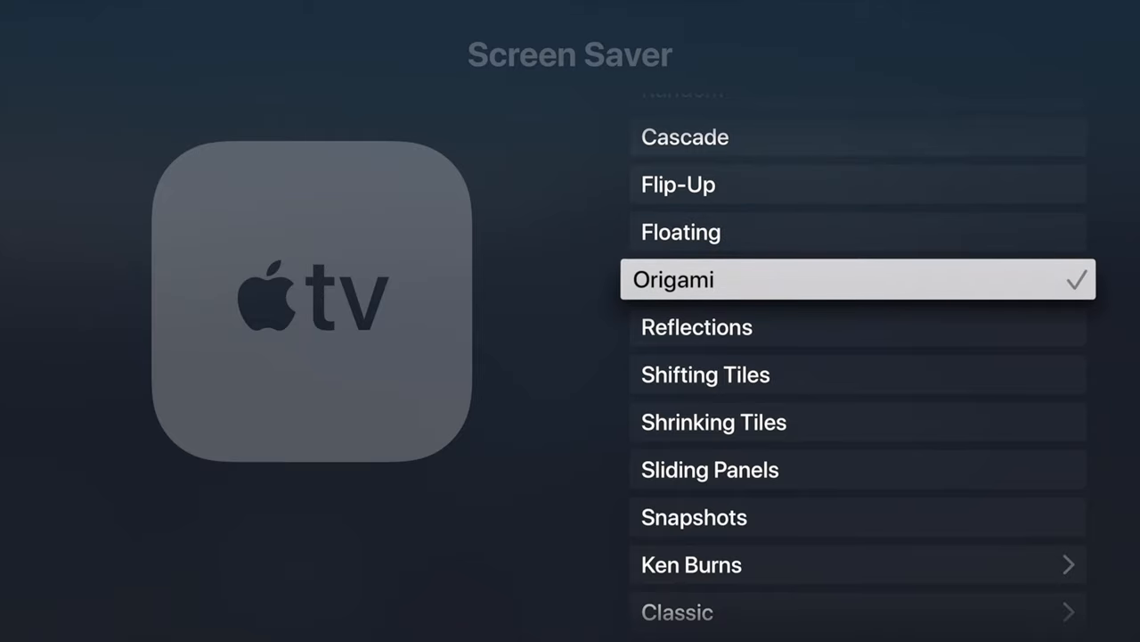
{"action": "scroll", "scroll_direction": "up", "scroll_amount": 3}
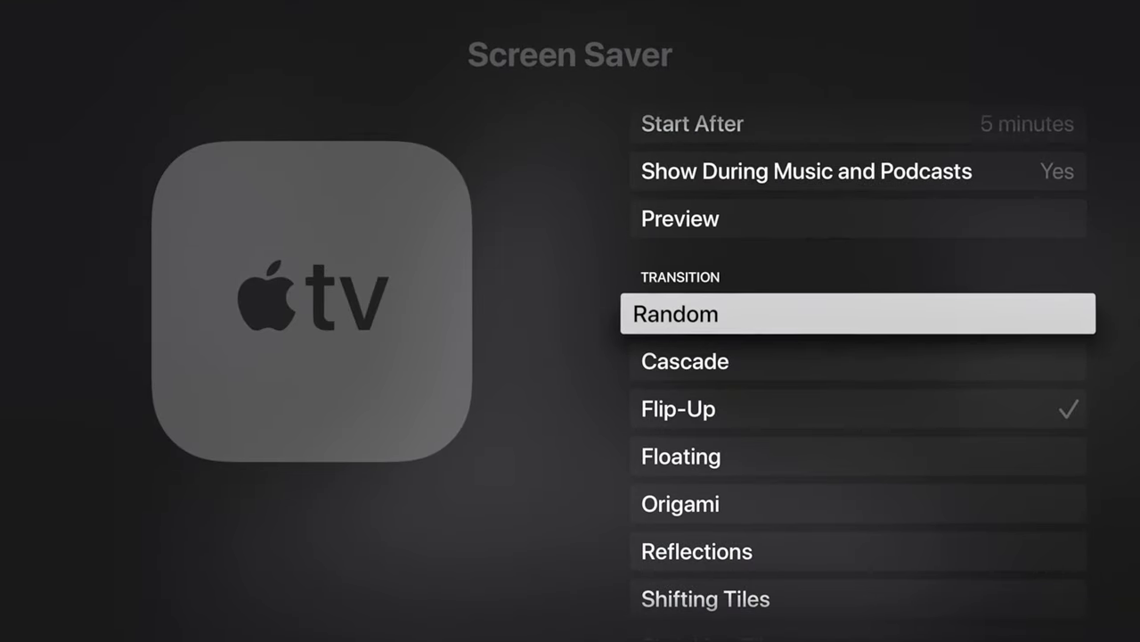
{"action": "scroll", "scroll_direction": "down", "scroll_amount": 3}
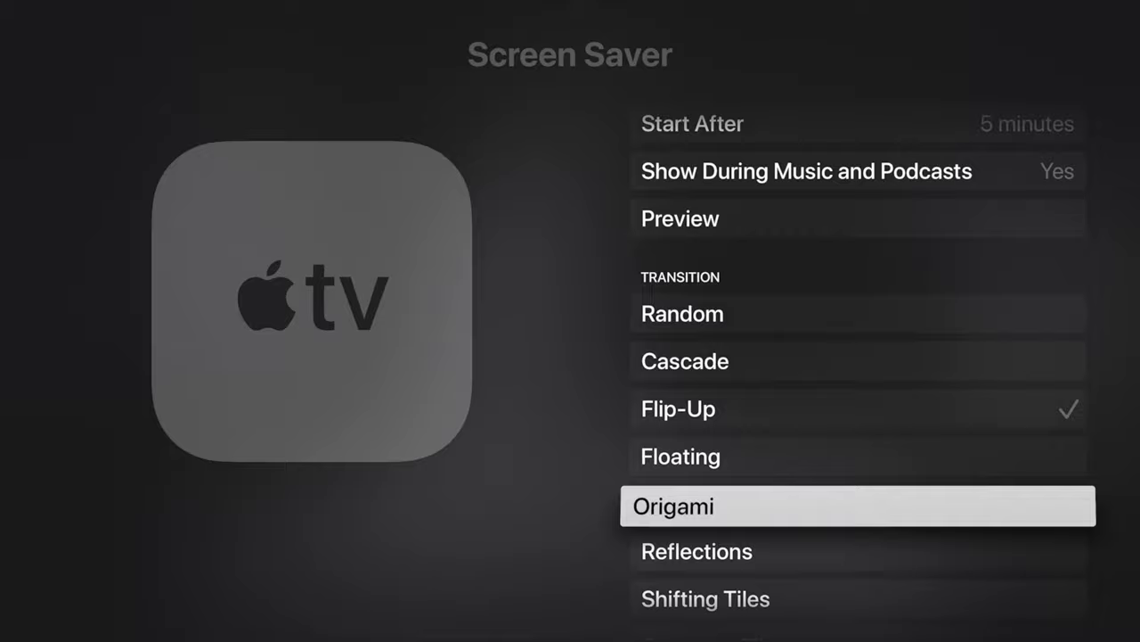
{"action": "scroll", "scroll_direction": "down", "scroll_amount": 3}
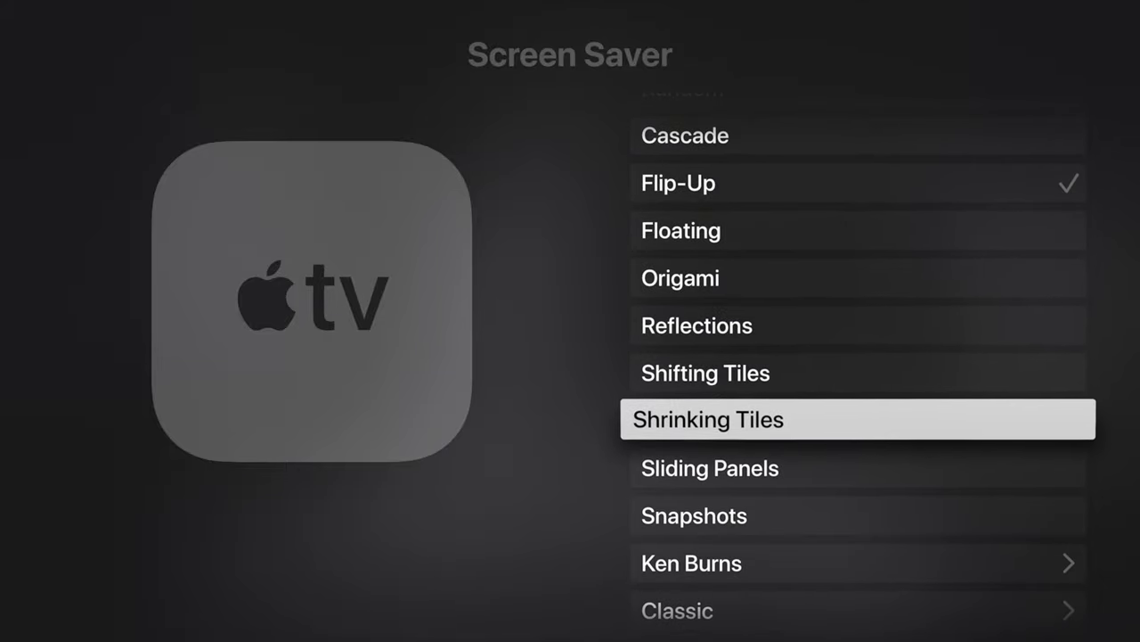
{"action": "scroll", "scroll_direction": "up", "scroll_amount": 3}
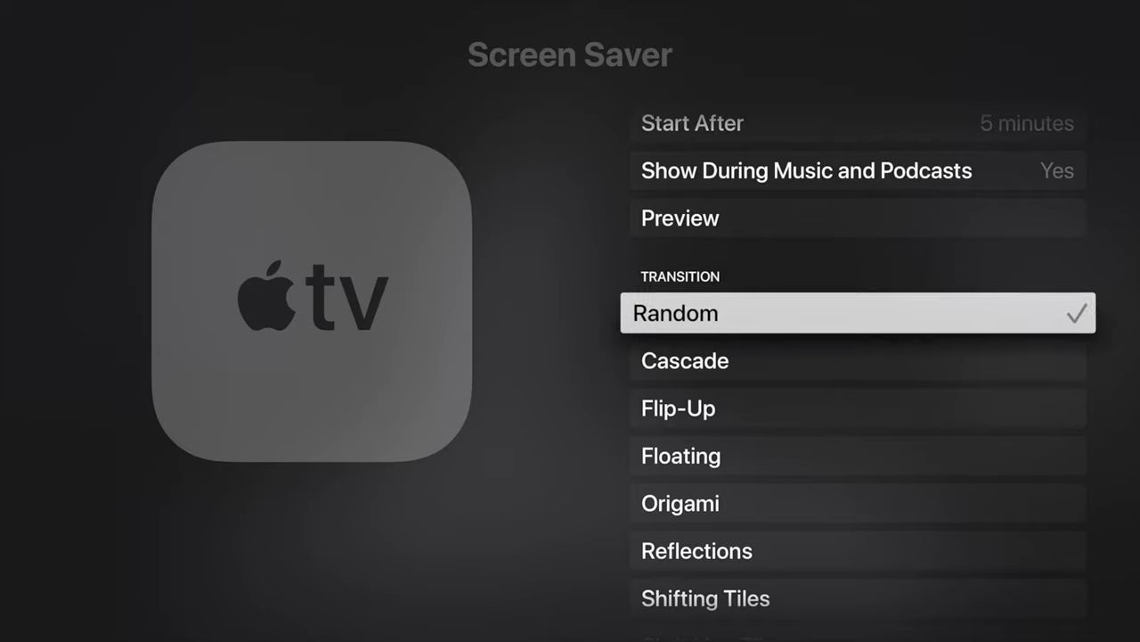
{"action": "scroll", "scroll_direction": "up", "scroll_amount": 3}
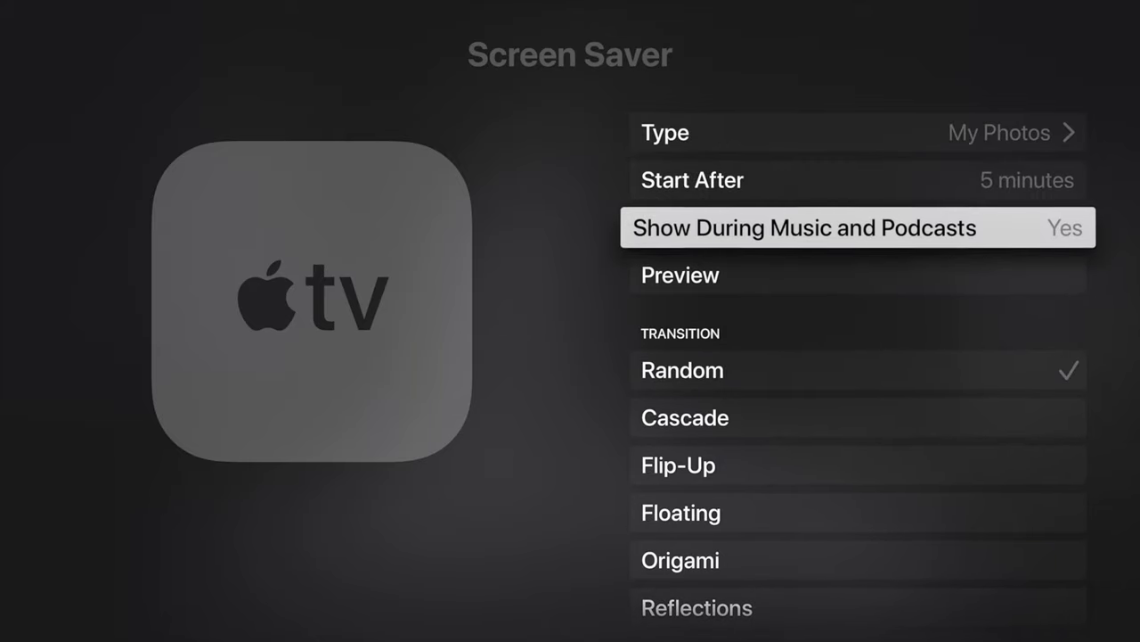